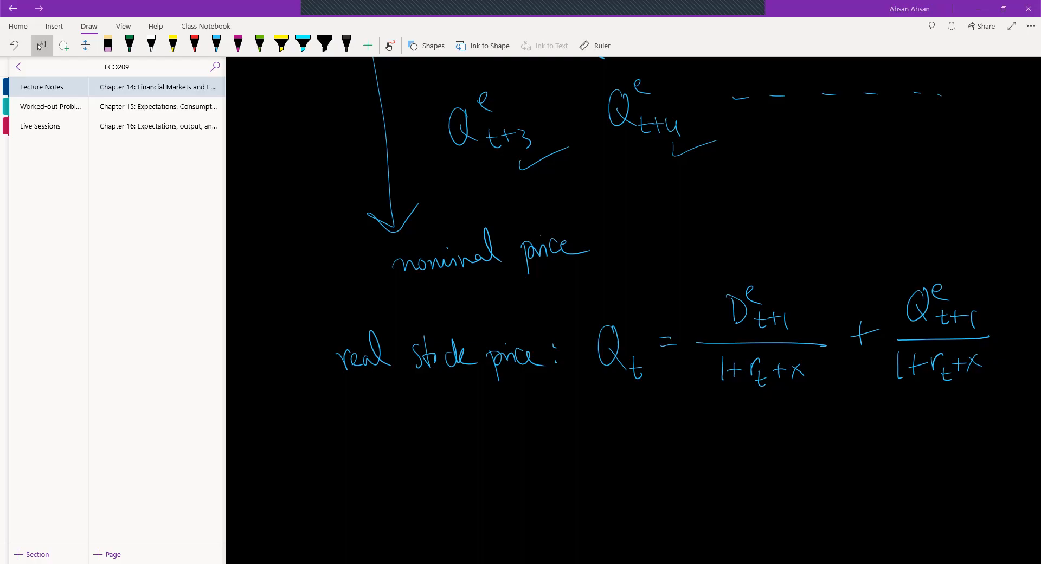
# Handwrite 'stock market and policies' in yellow ink below the formula and underline it.
pyautogui.click(174, 43)
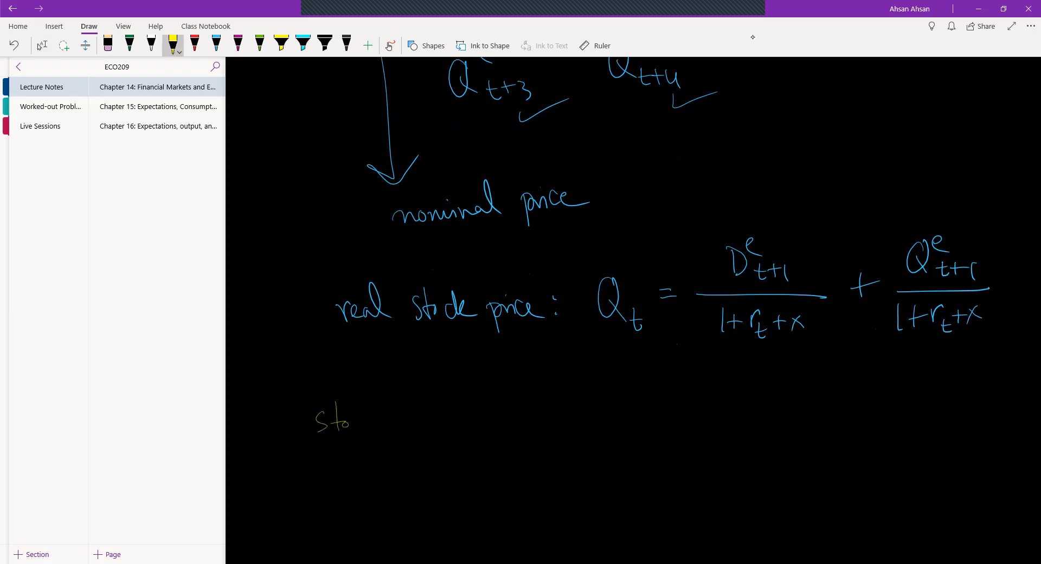
pyautogui.moveTo(338, 419); pyautogui.dragTo(431, 416)
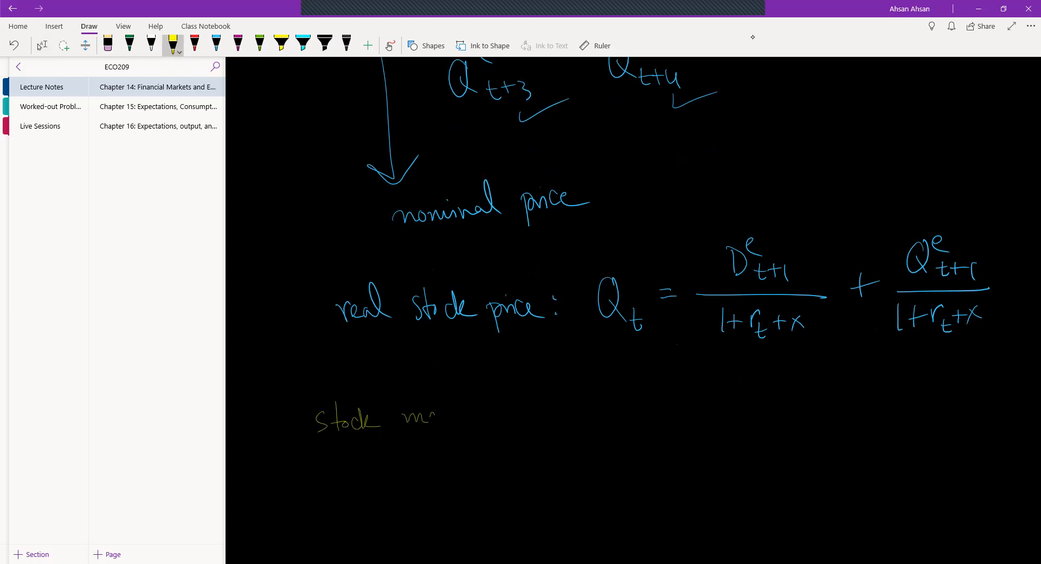
pyautogui.moveTo(425, 419); pyautogui.dragTo(478, 409)
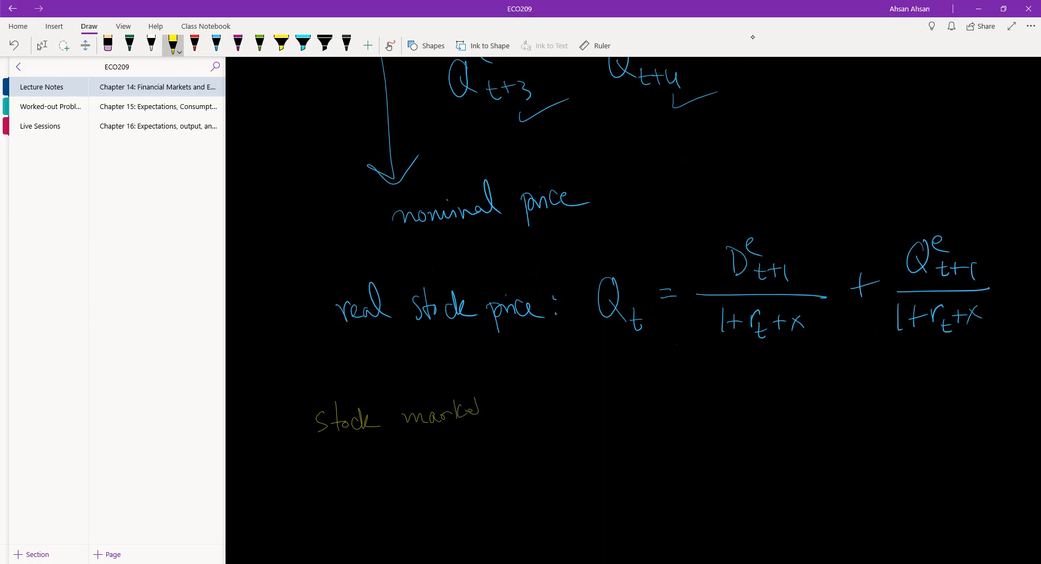
pyautogui.moveTo(514, 398); pyautogui.dragTo(567, 409)
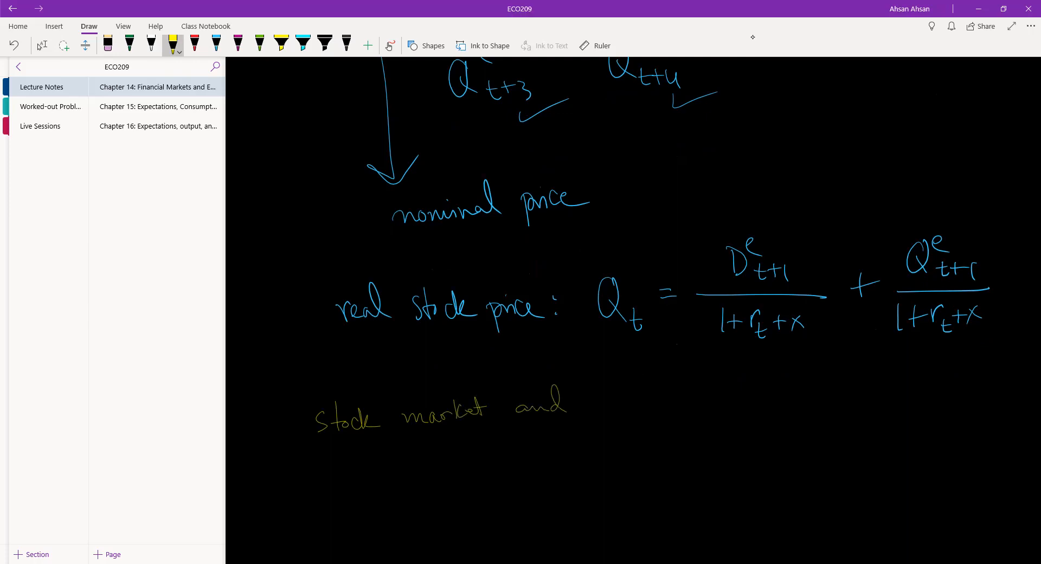
pyautogui.moveTo(591, 406); pyautogui.dragTo(638, 398)
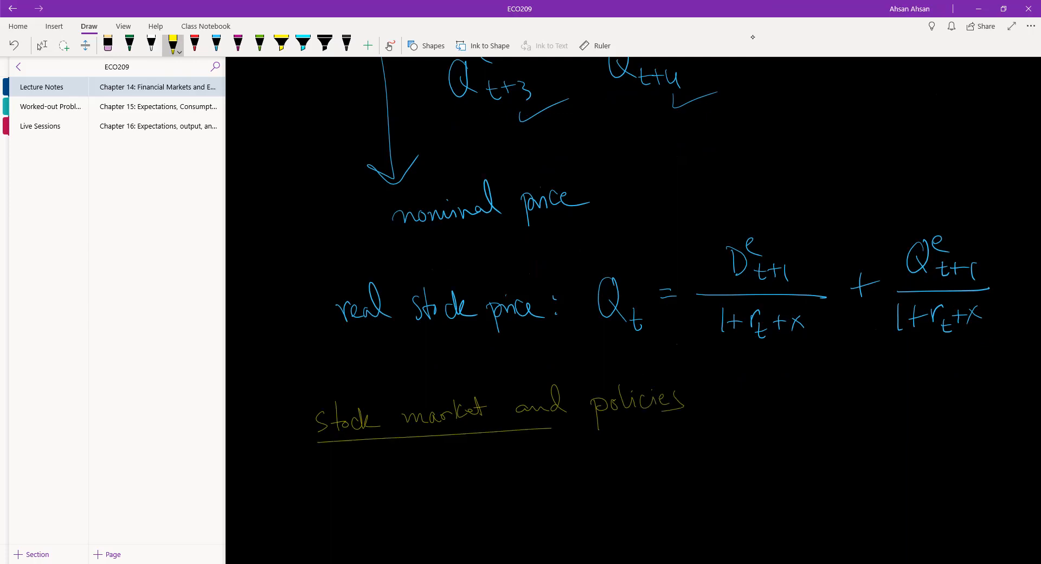
pyautogui.moveTo(544, 432); pyautogui.dragTo(707, 432)
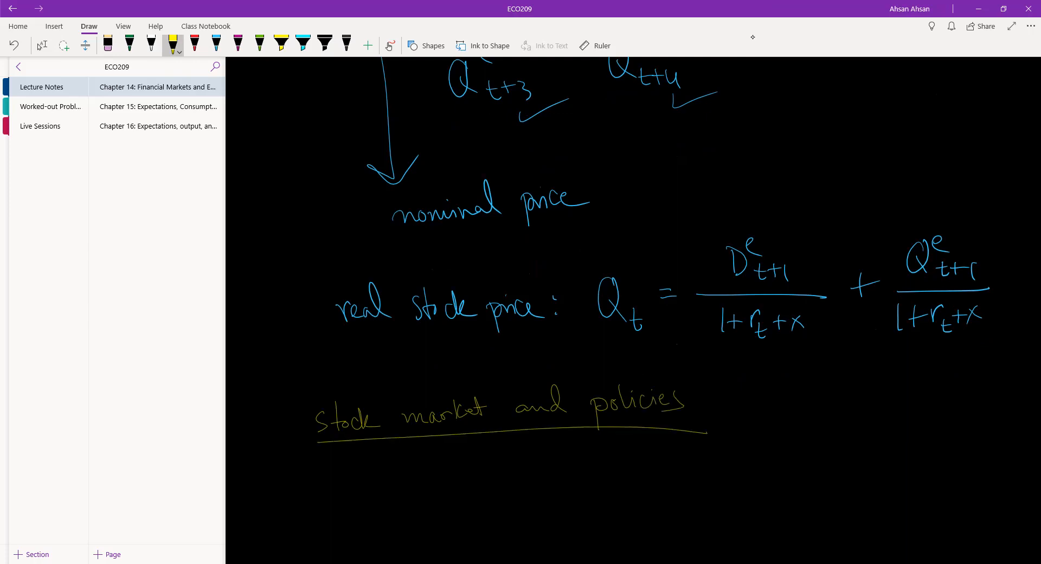
# Begin the next line with the word 'Expansionary' beneath the heading.
pyautogui.scroll(-3)
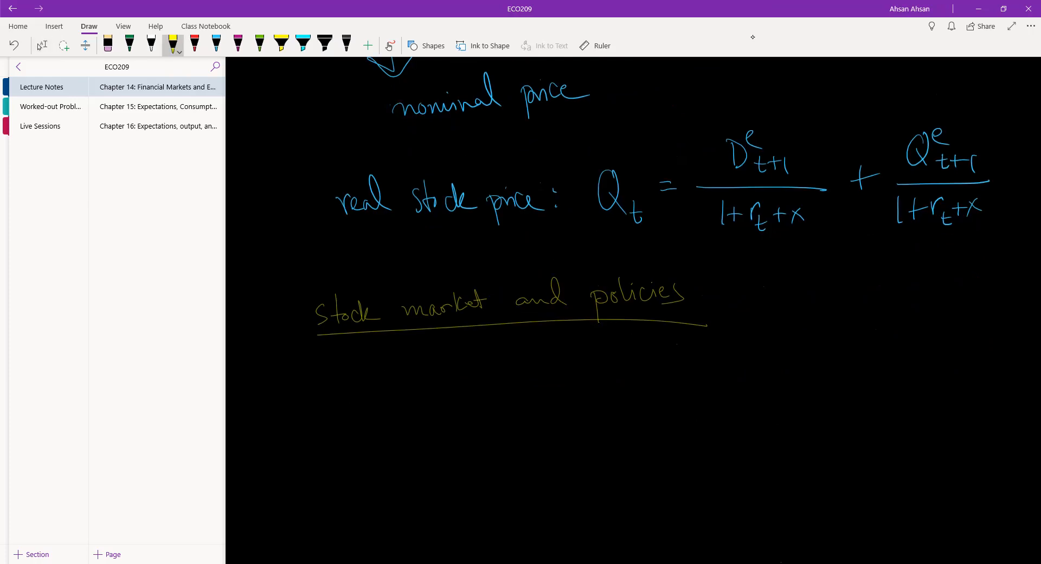
pyautogui.moveTo(325, 392); pyautogui.dragTo(379, 409)
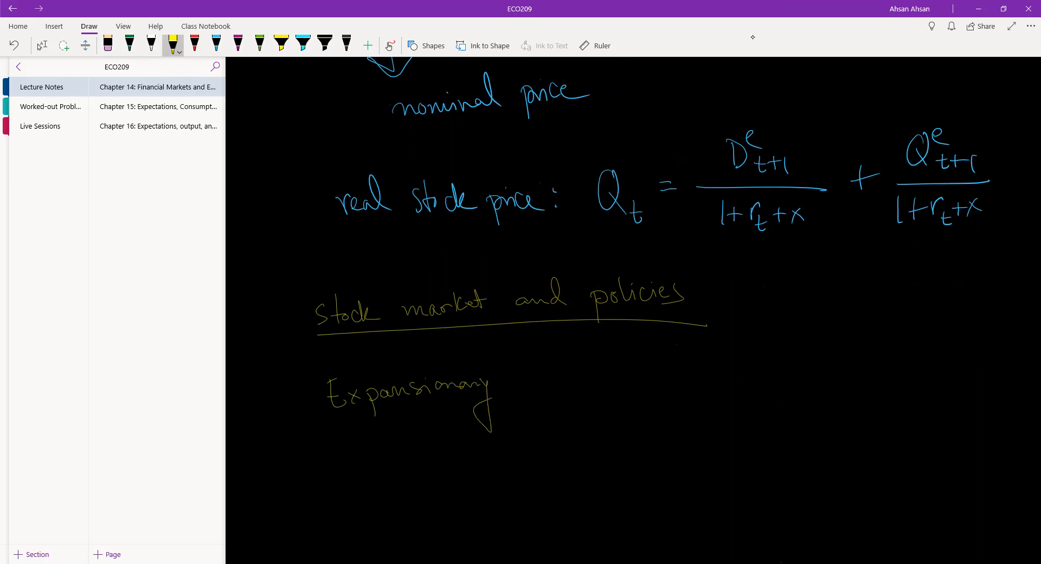
# Finish 'Monetary policy ⇒' in yellow and draw the blue axes for the diagram.
pyautogui.moveTo(531, 372); pyautogui.dragTo(585, 382)
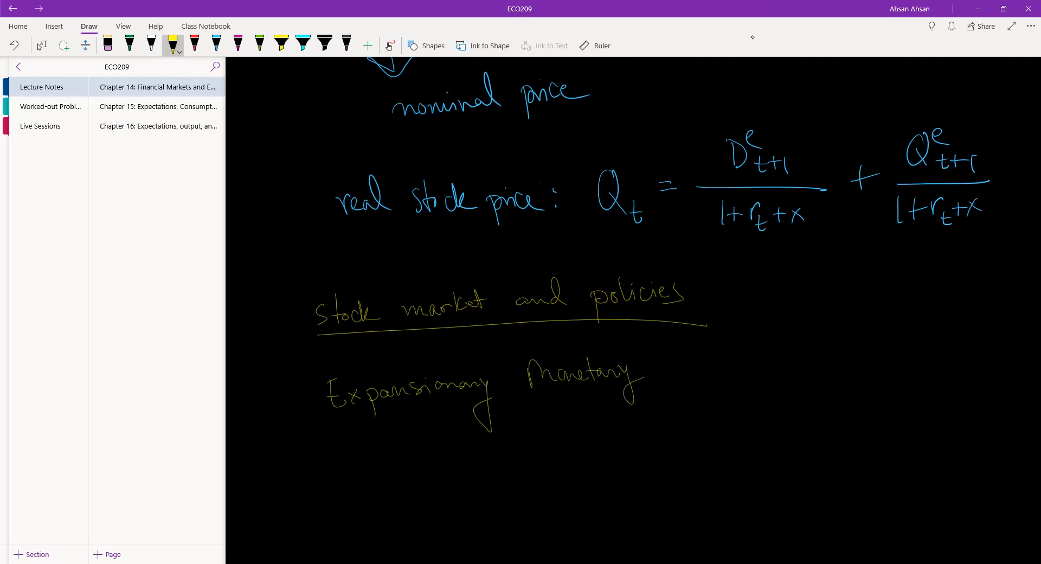
pyautogui.moveTo(654, 378); pyautogui.dragTo(726, 369)
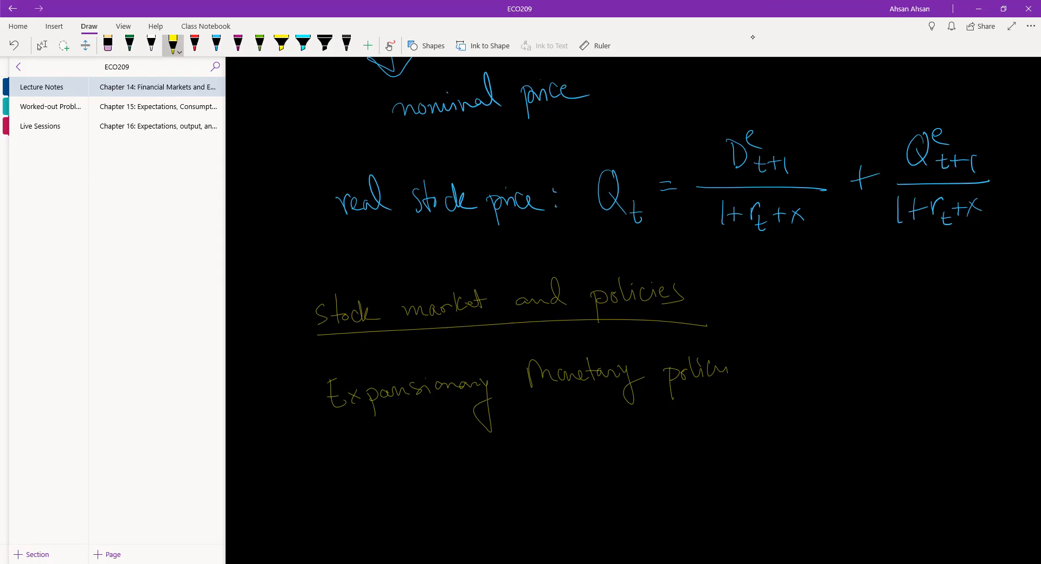
pyautogui.moveTo(750, 369); pyautogui.dragTo(780, 369)
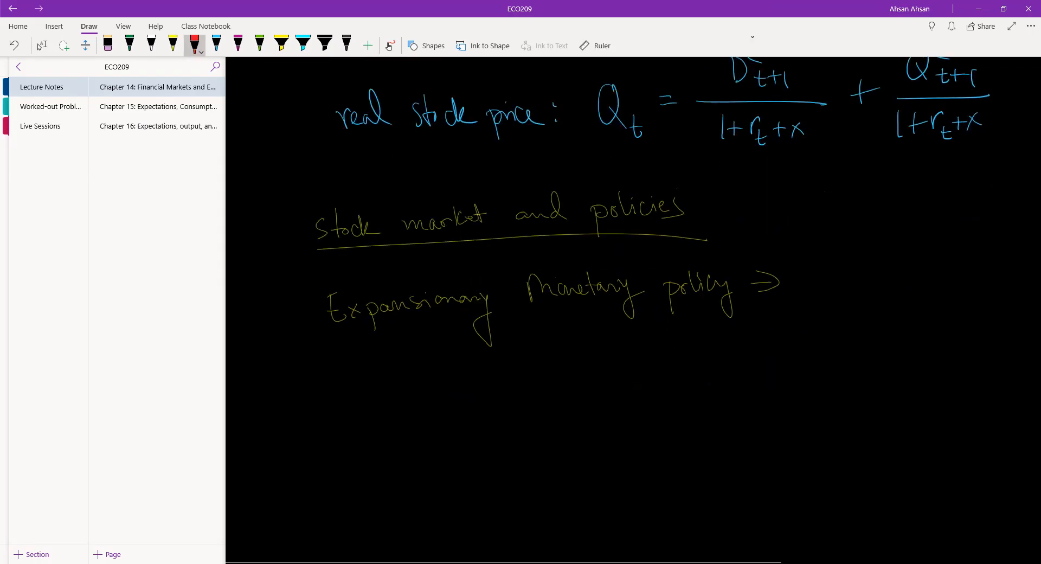
pyautogui.moveTo(585, 335); pyautogui.dragTo(584, 409)
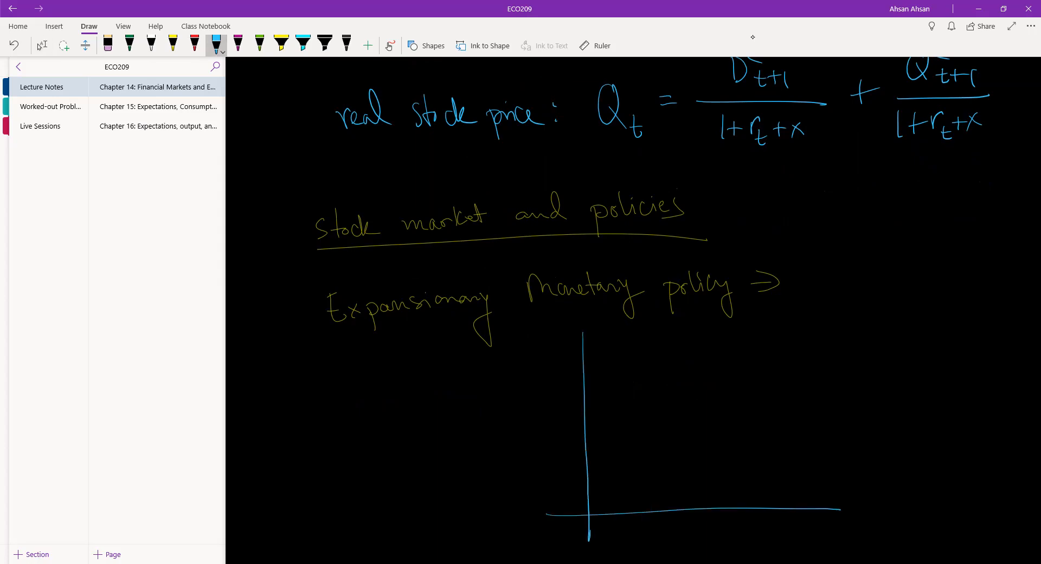
# Label axes r and Y, draw the IS and LM curves and dot their intersection.
pyautogui.moveTo(857, 515); pyautogui.dragTo(864, 532)
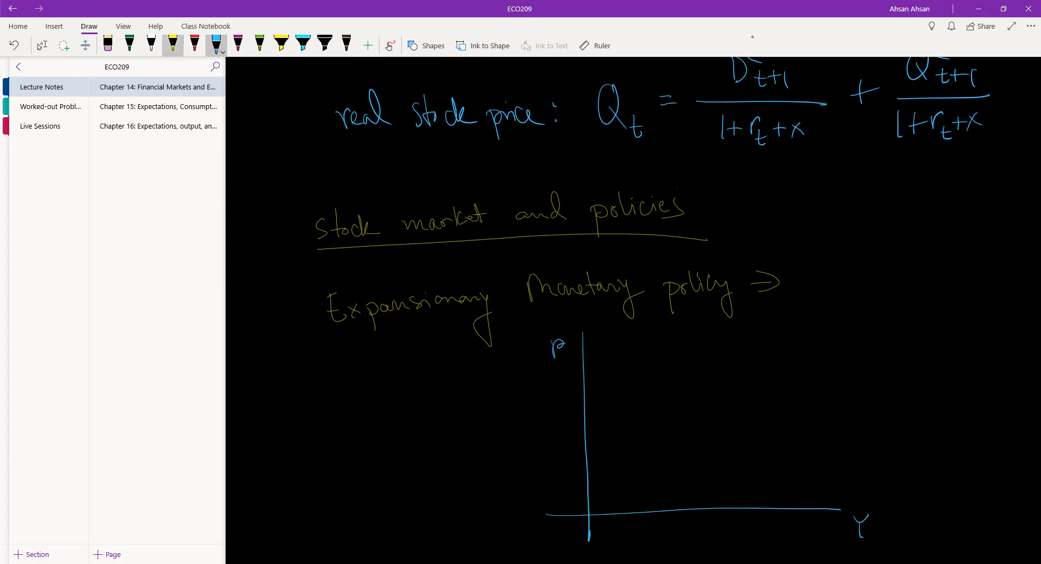
pyautogui.moveTo(614, 339); pyautogui.dragTo(807, 472)
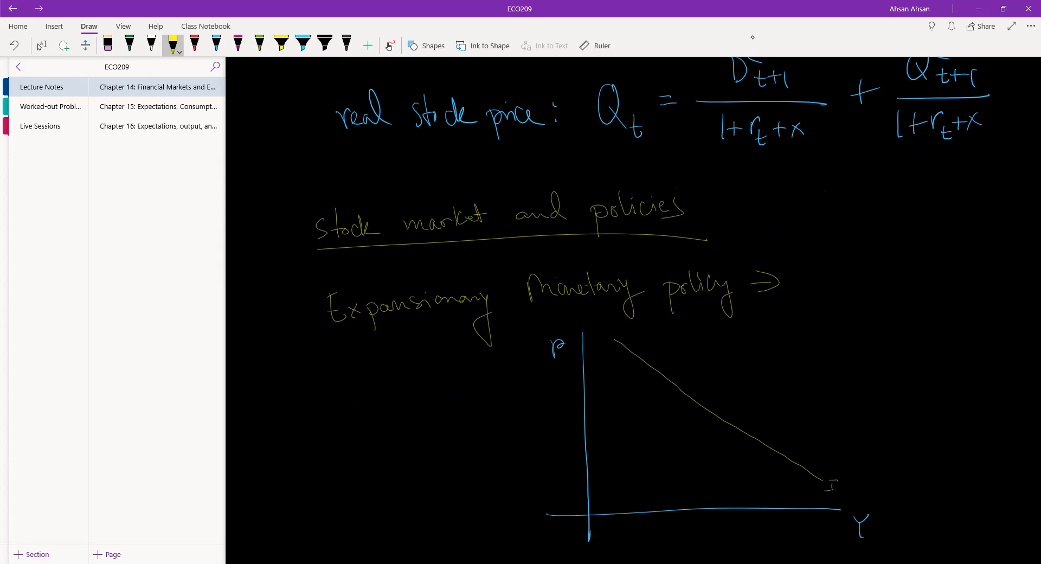
pyautogui.moveTo(594, 432); pyautogui.dragTo(820, 417)
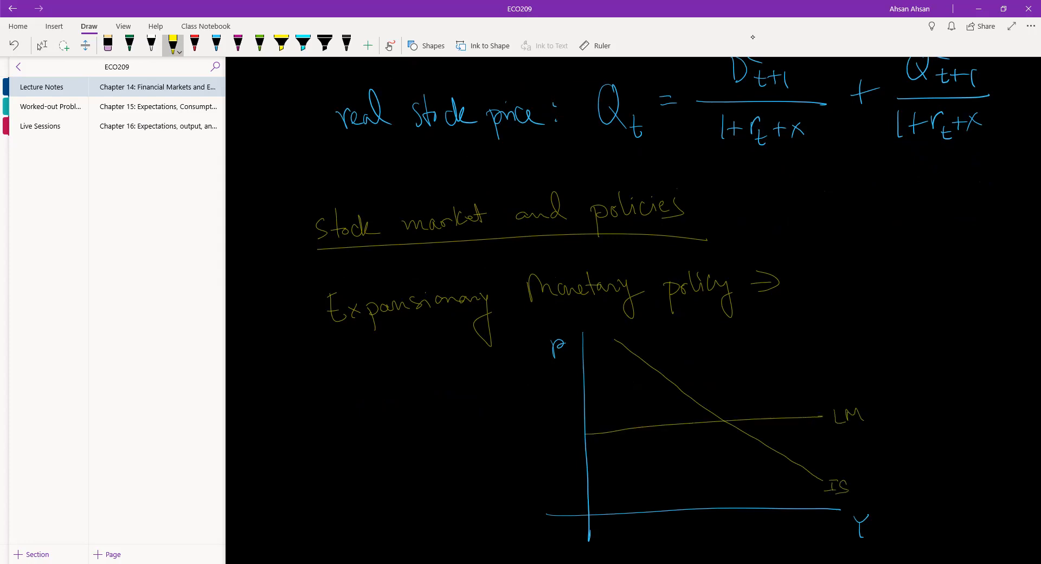
pyautogui.click(725, 421)
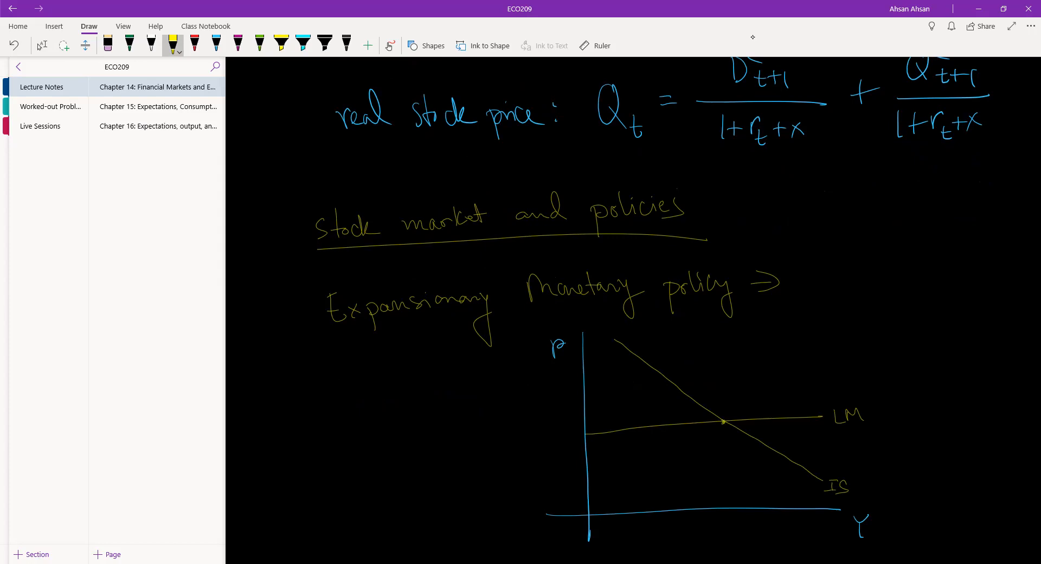
# In red, label equilibrium A and r*, with a dashed line down to Y*.
pyautogui.click(195, 44)
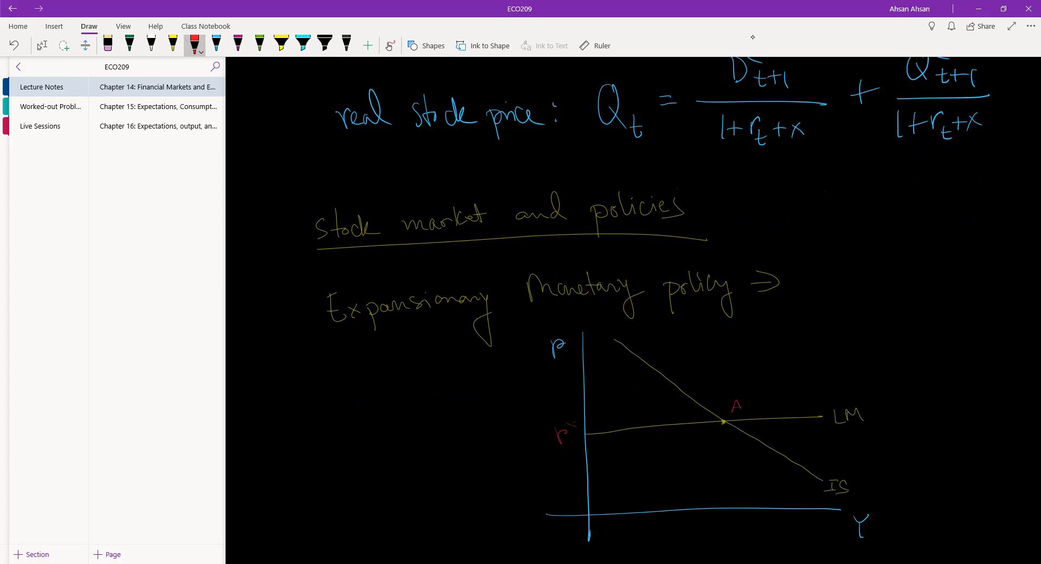
pyautogui.moveTo(730, 429); pyautogui.dragTo(730, 494)
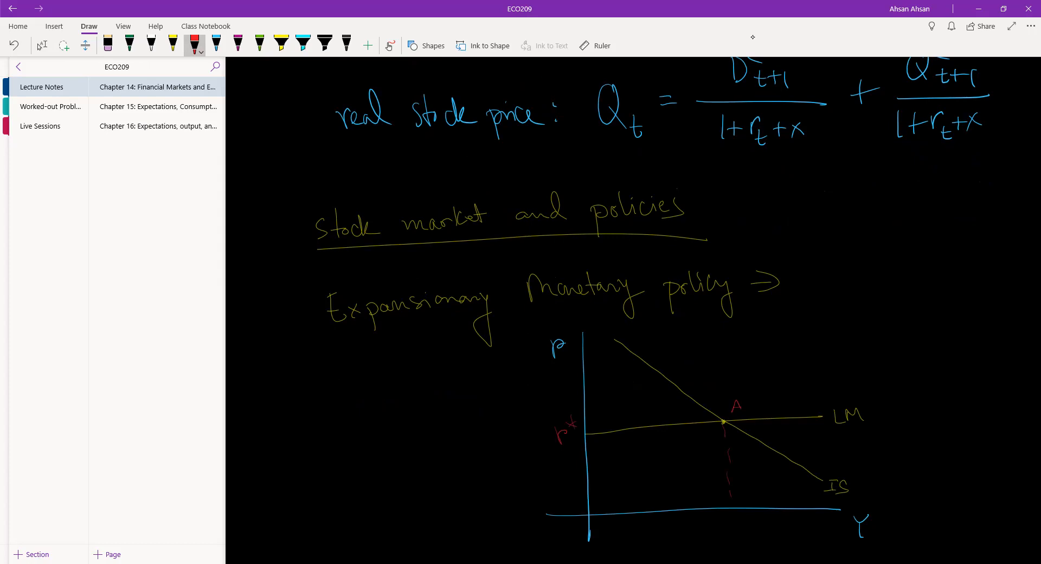
pyautogui.moveTo(723, 522); pyautogui.dragTo(750, 532)
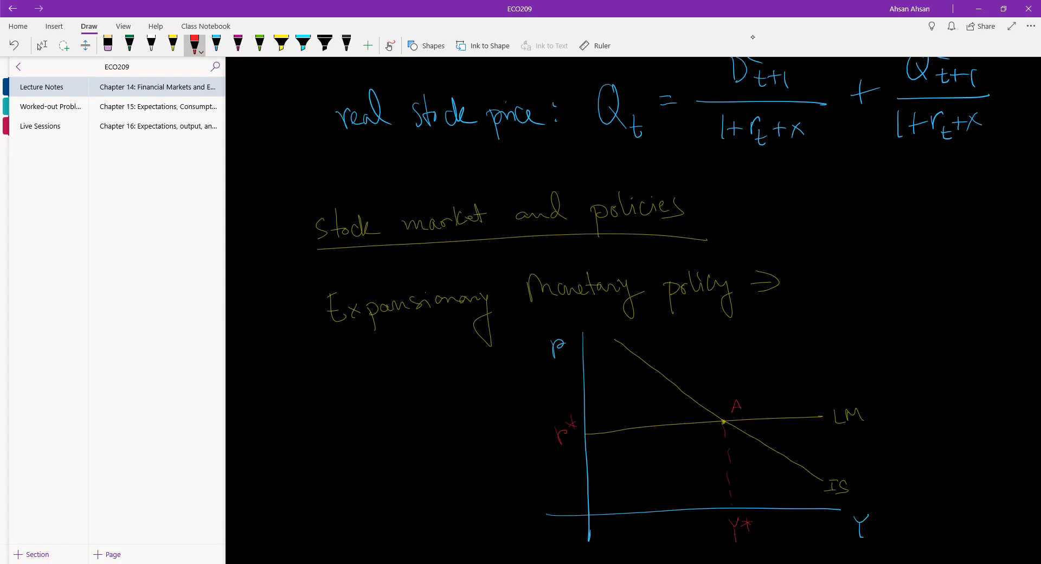
pyautogui.click(258, 45)
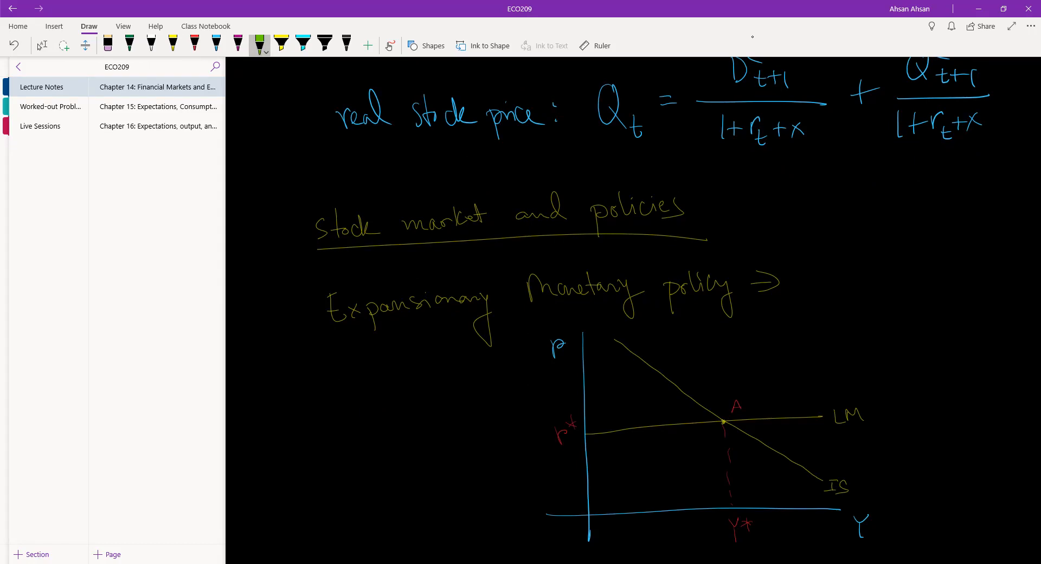
# Scroll down the page past the LM' shift in the diagram.
pyautogui.scroll(-3)
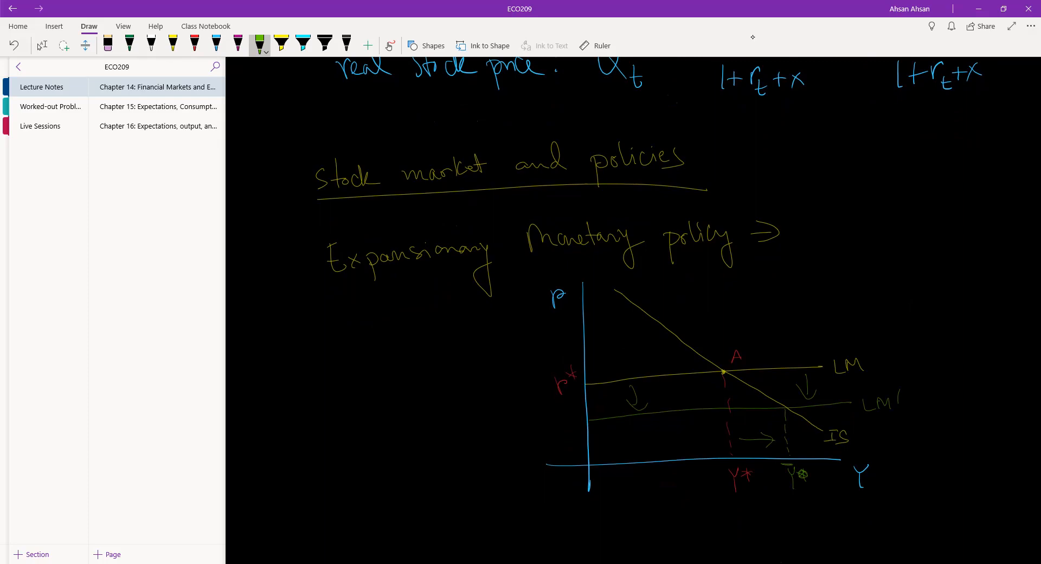
pyautogui.scroll(-3)
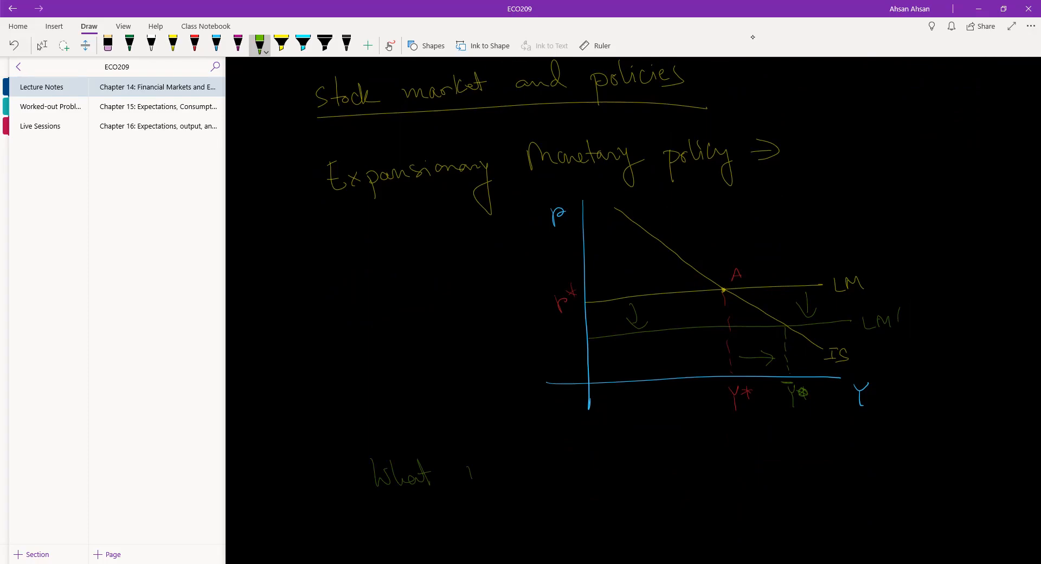
# Handwrite 'will happen to stock prices?' and add an arrow between the output levels.
pyautogui.moveTo(451, 469); pyautogui.dragTo(564, 459)
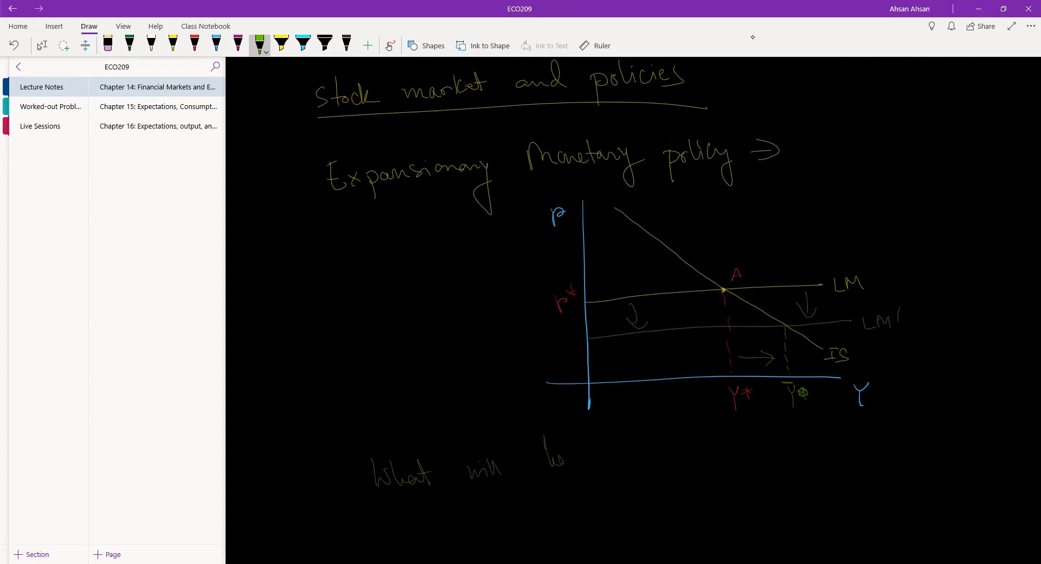
pyautogui.moveTo(554, 459); pyautogui.dragTo(621, 472)
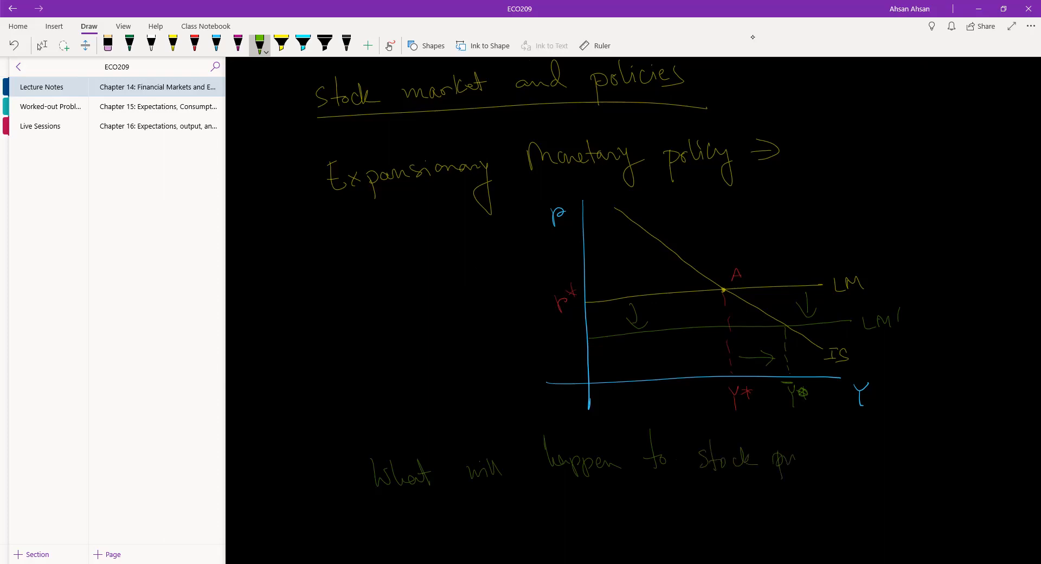
pyautogui.moveTo(764, 459); pyautogui.dragTo(836, 465)
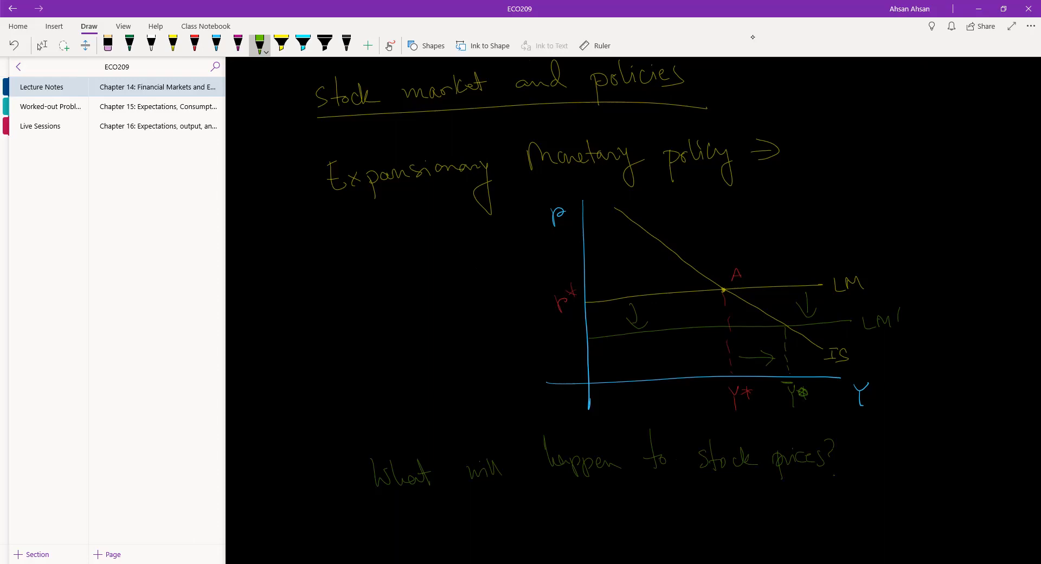
pyautogui.moveTo(757, 405); pyautogui.dragTo(783, 403)
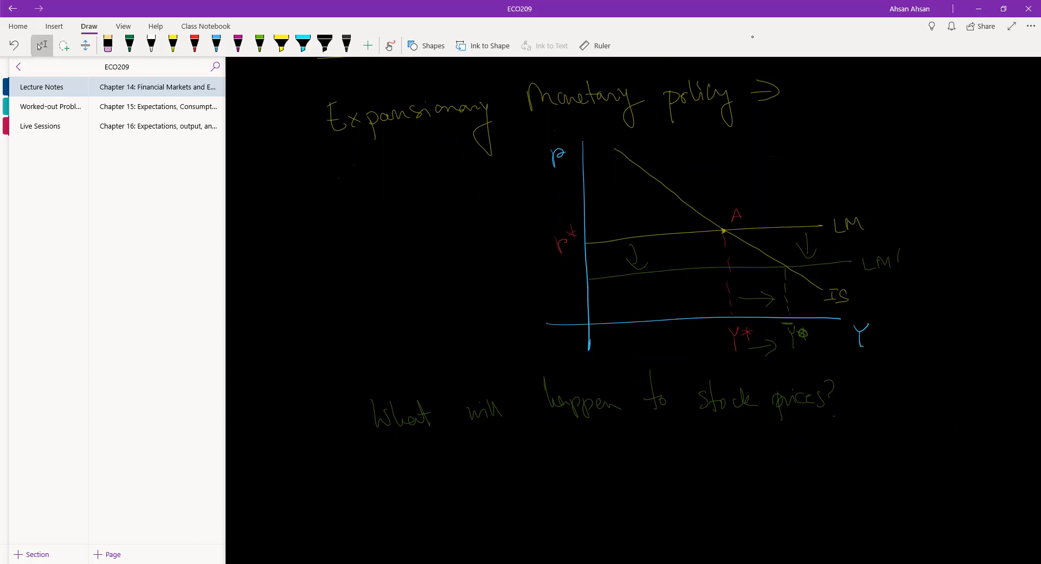
pyautogui.scroll(-3)
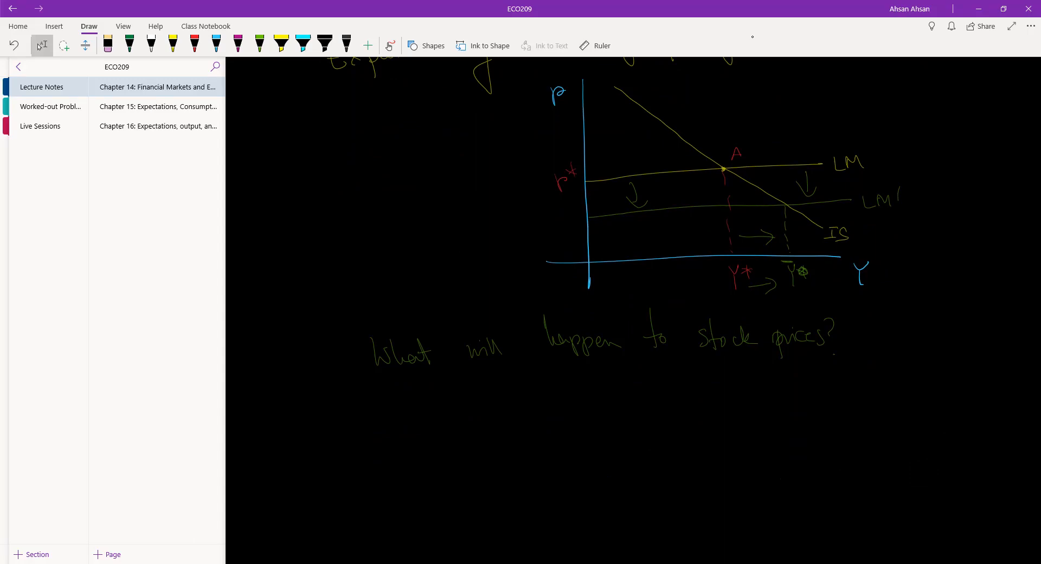
# Write point ① 'If this EMP is expected, then' in blue, underlining 'expected'.
pyautogui.moveTo(472, 409); pyautogui.dragTo(498, 442)
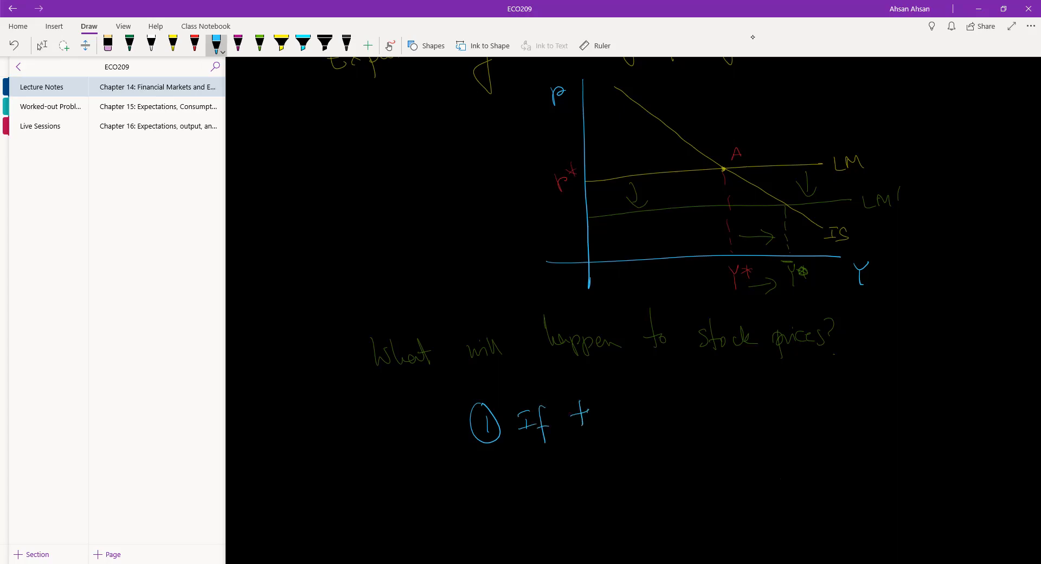
pyautogui.moveTo(571, 412); pyautogui.dragTo(660, 416)
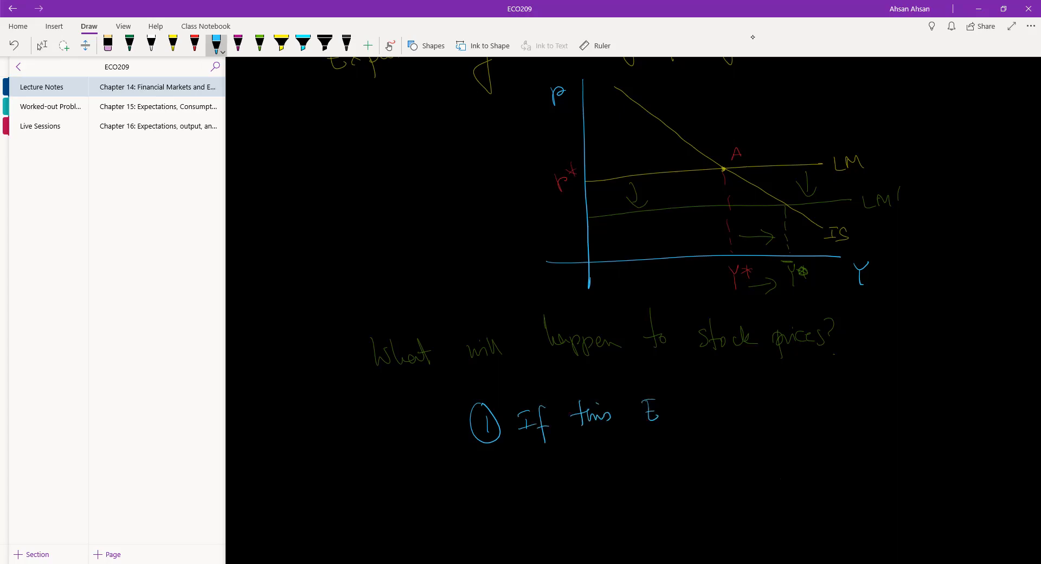
pyautogui.moveTo(657, 412); pyautogui.dragTo(698, 412)
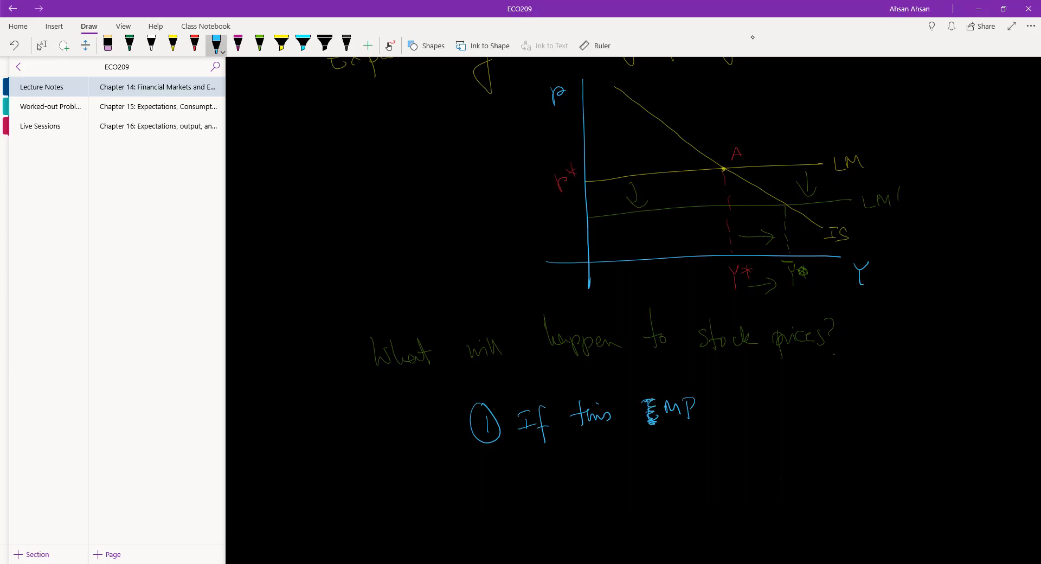
pyautogui.moveTo(730, 406); pyautogui.dragTo(787, 398)
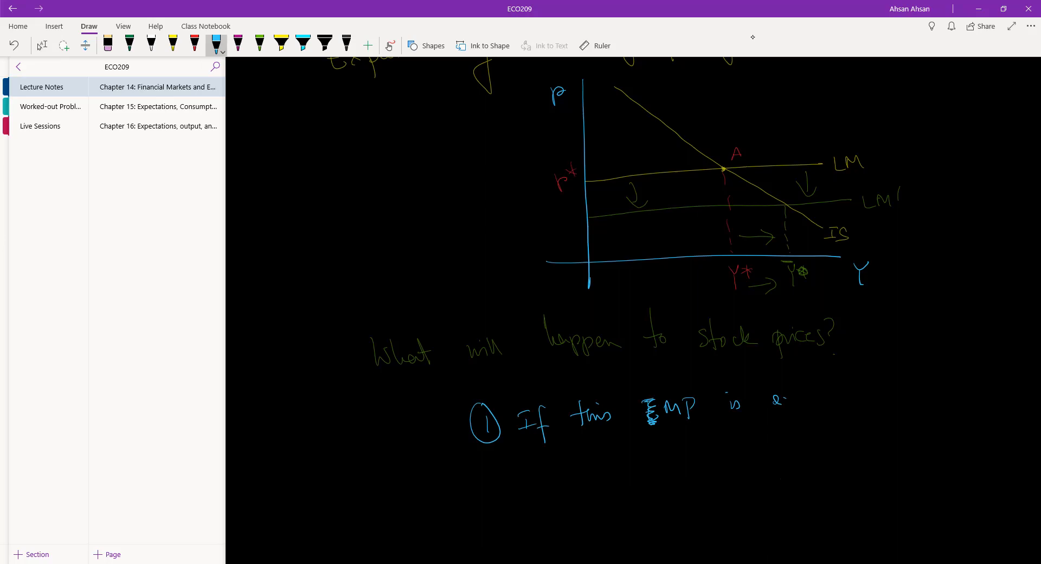
pyautogui.moveTo(767, 398); pyautogui.dragTo(840, 398)
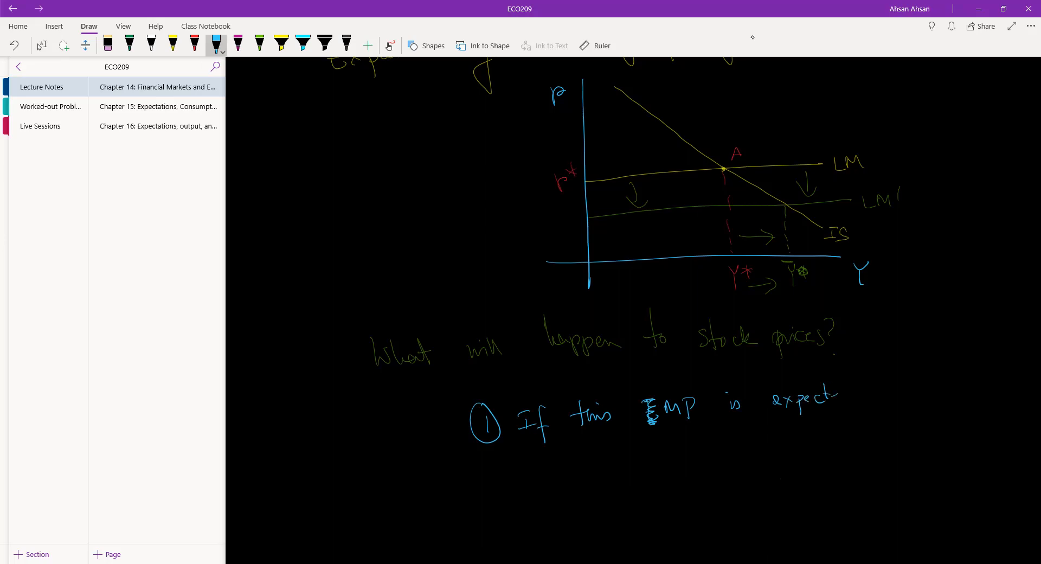
pyautogui.moveTo(798, 398); pyautogui.dragTo(876, 416)
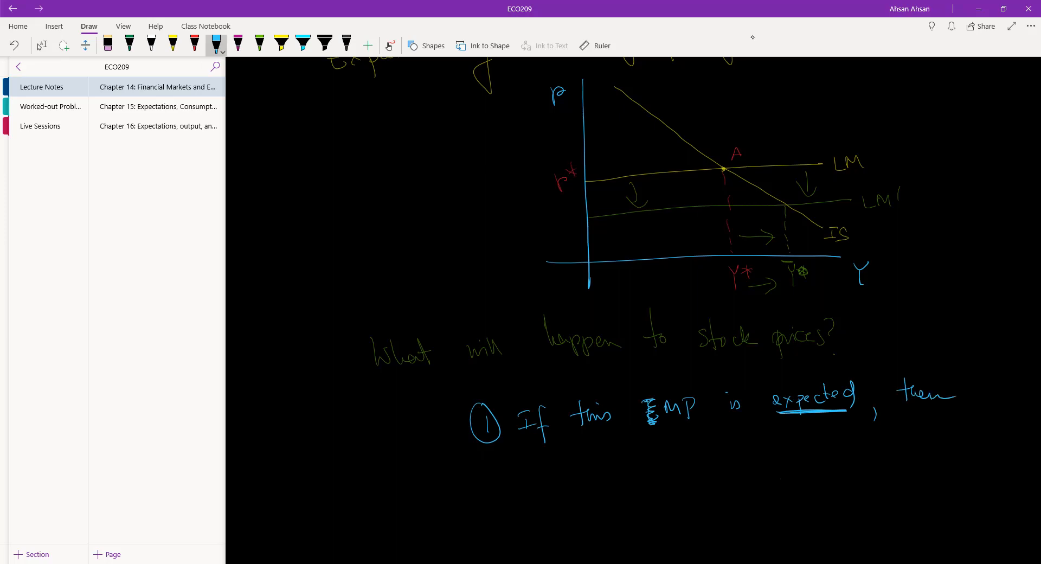
# Finish 'stock price will not change' and label Q_t as nominal price.
pyautogui.moveTo(554, 472); pyautogui.dragTo(588, 471)
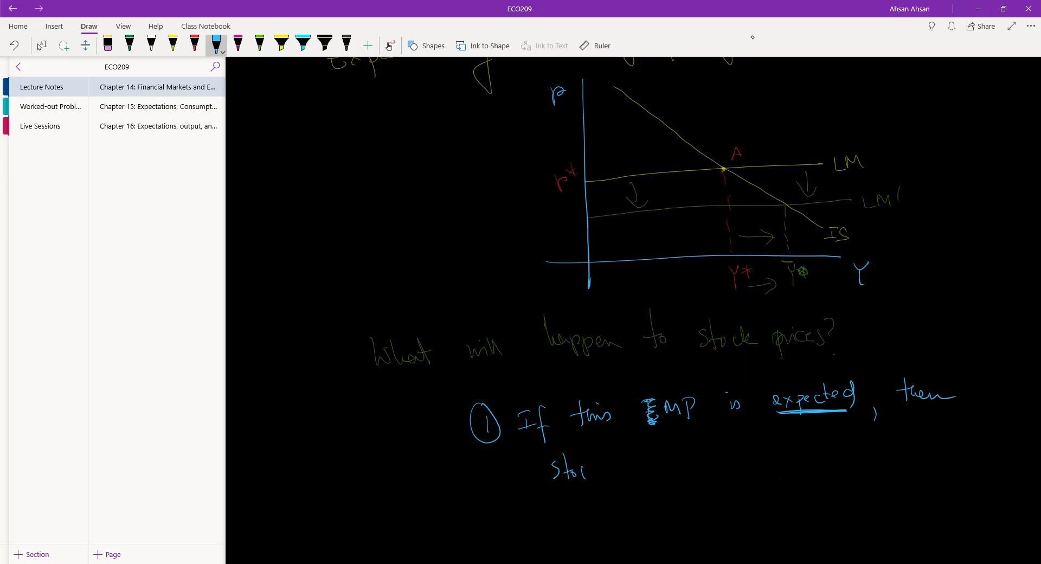
pyautogui.moveTo(588, 468); pyautogui.dragTo(664, 462)
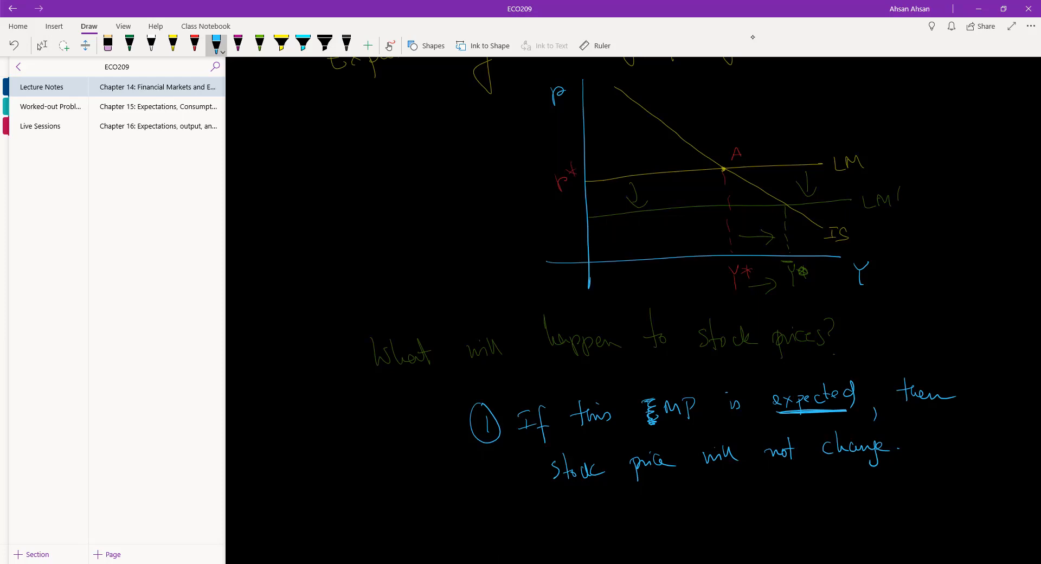
pyautogui.moveTo(664, 186); pyautogui.dragTo(694, 197)
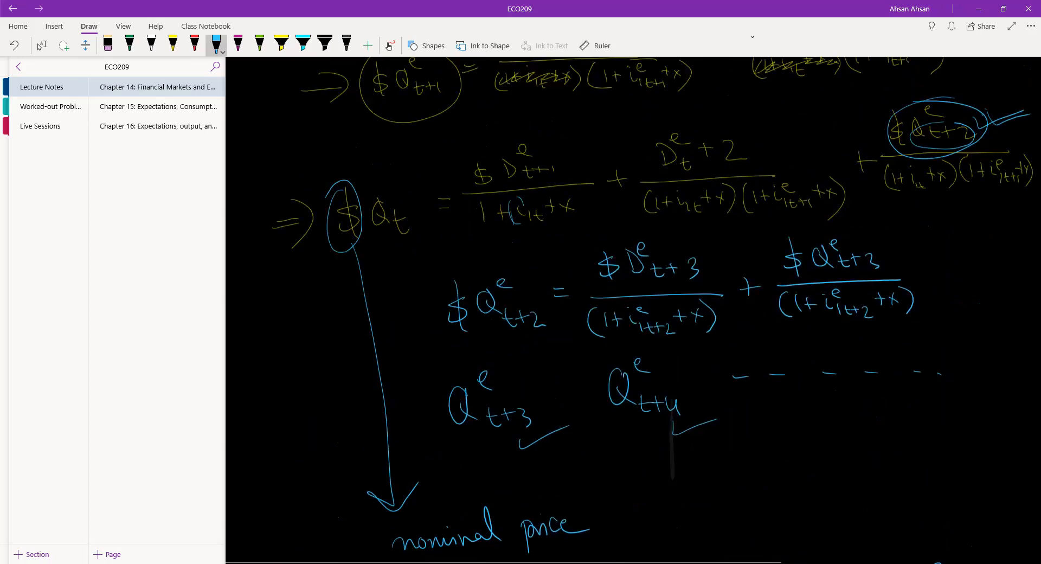
# Underline the interest terms in the earlier price equations and scroll back down.
pyautogui.scroll(-3)
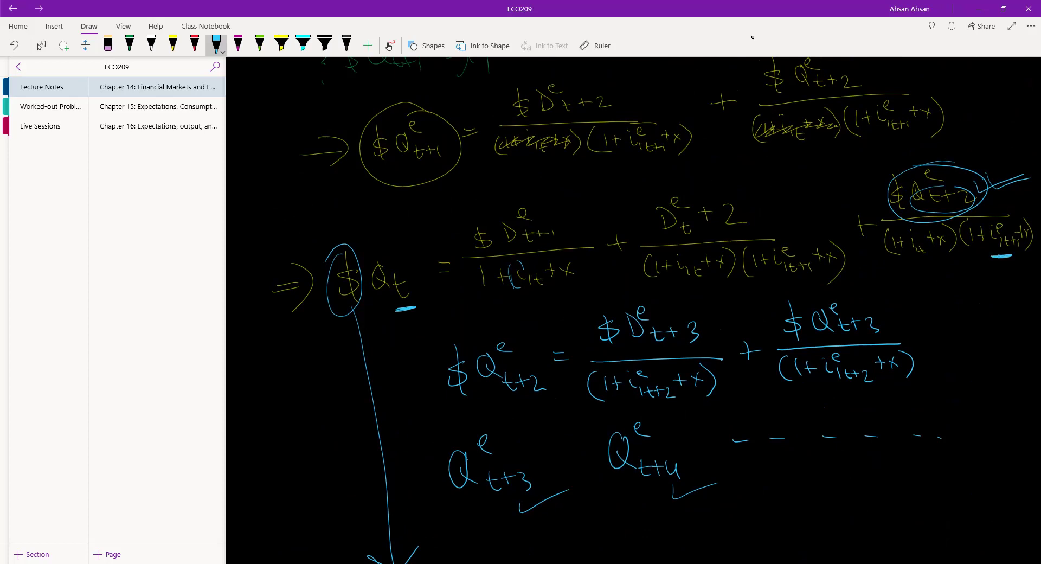
pyautogui.moveTo(776, 286); pyautogui.dragTo(823, 285)
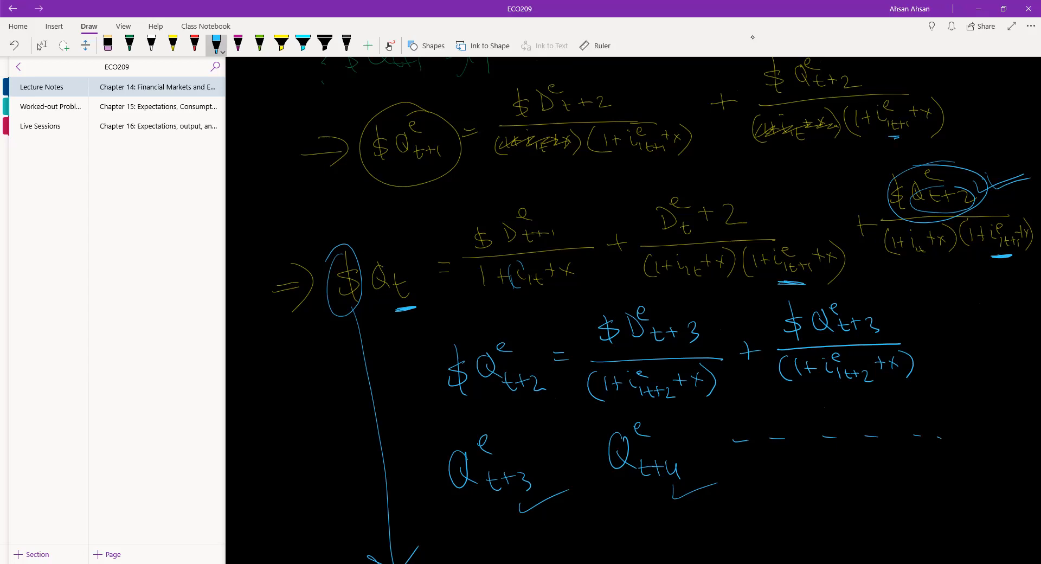
pyautogui.scroll(-3)
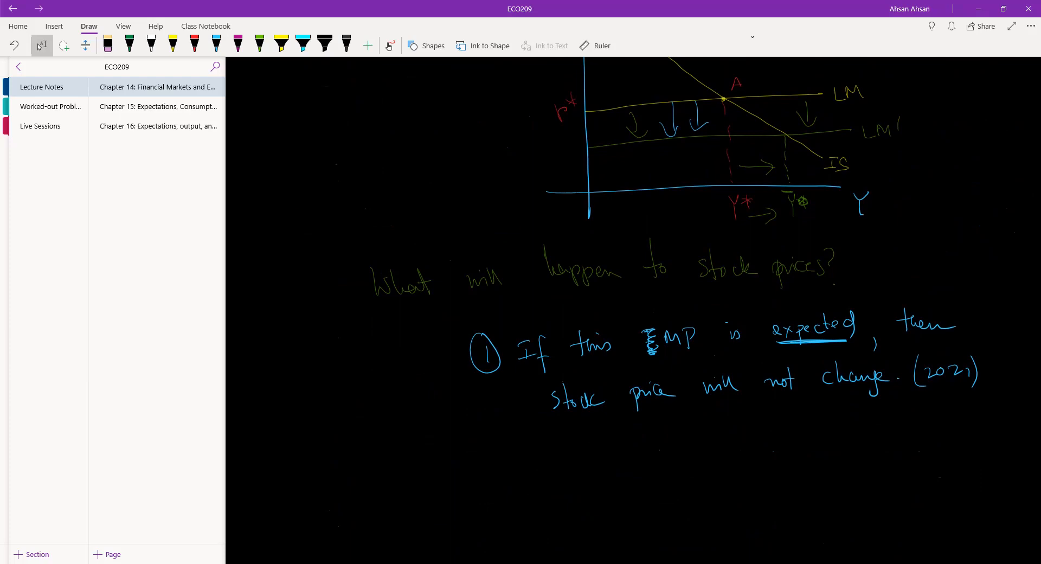
# Write point ② 'If this MP is at least partially unexpected' in blue.
pyautogui.scroll(-3)
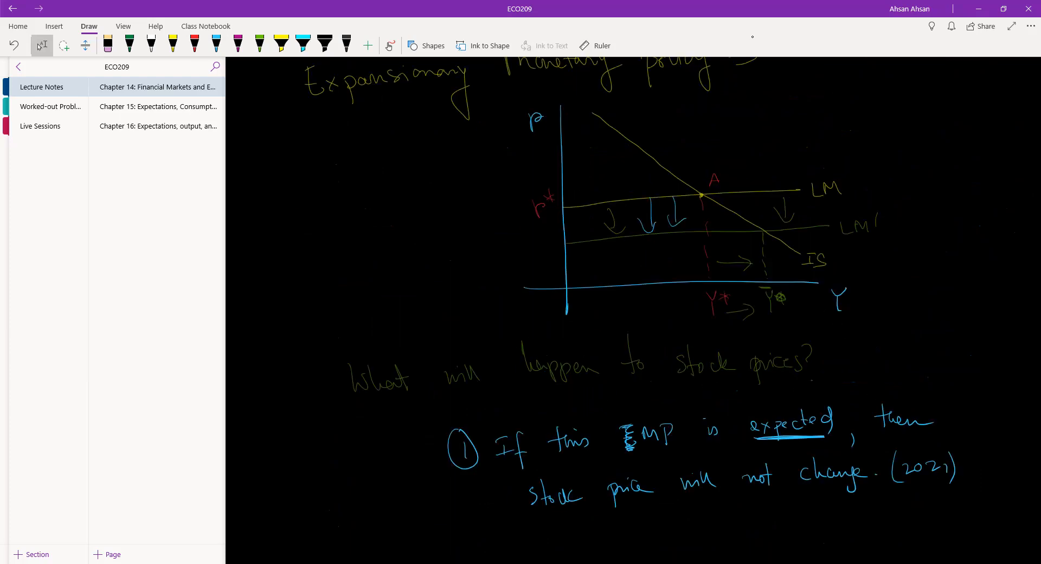
pyautogui.scroll(-3)
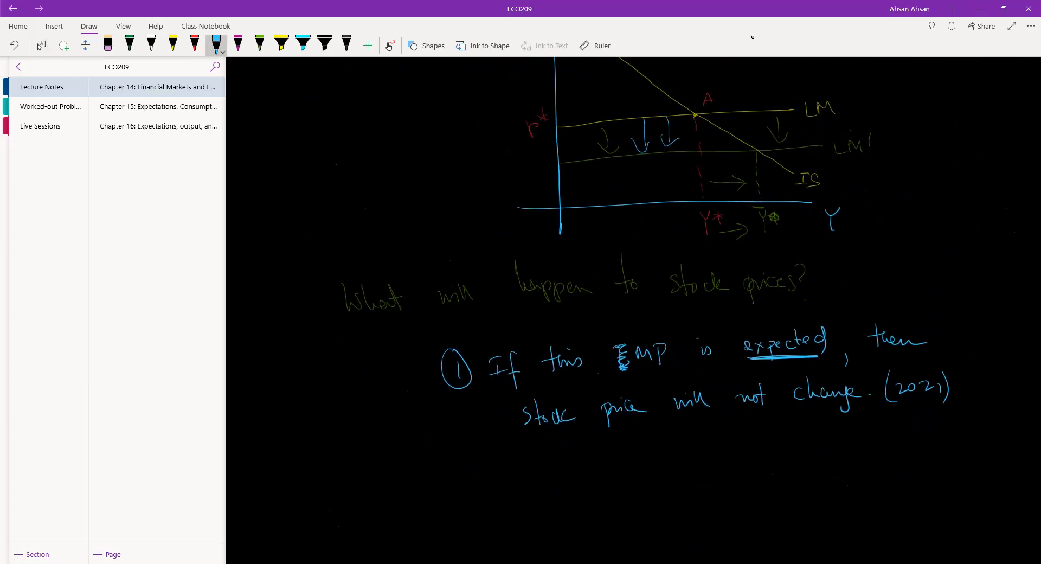
pyautogui.moveTo(457, 459); pyautogui.dragTo(532, 485)
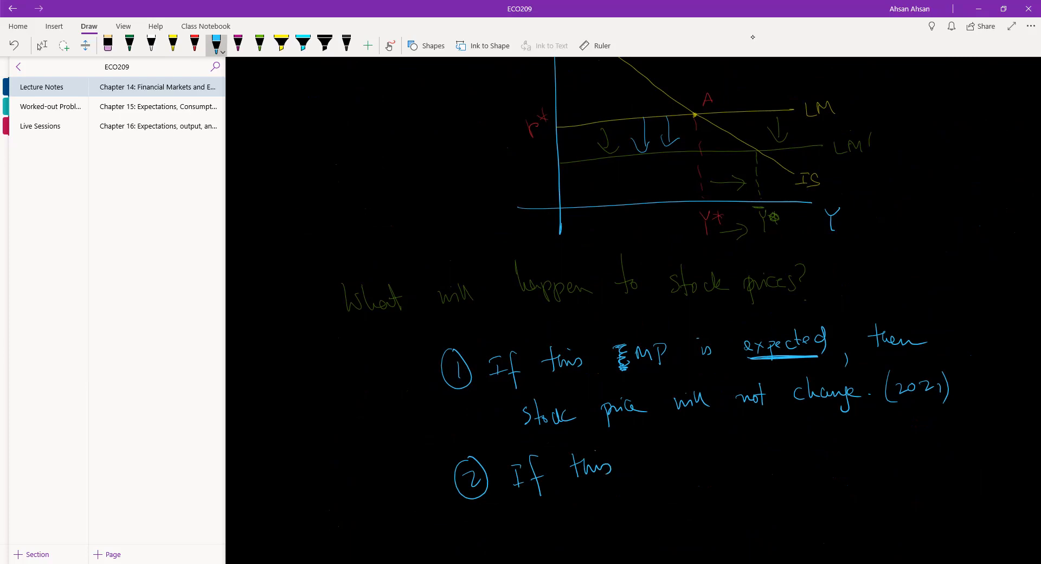
pyautogui.moveTo(638, 459); pyautogui.dragTo(704, 459)
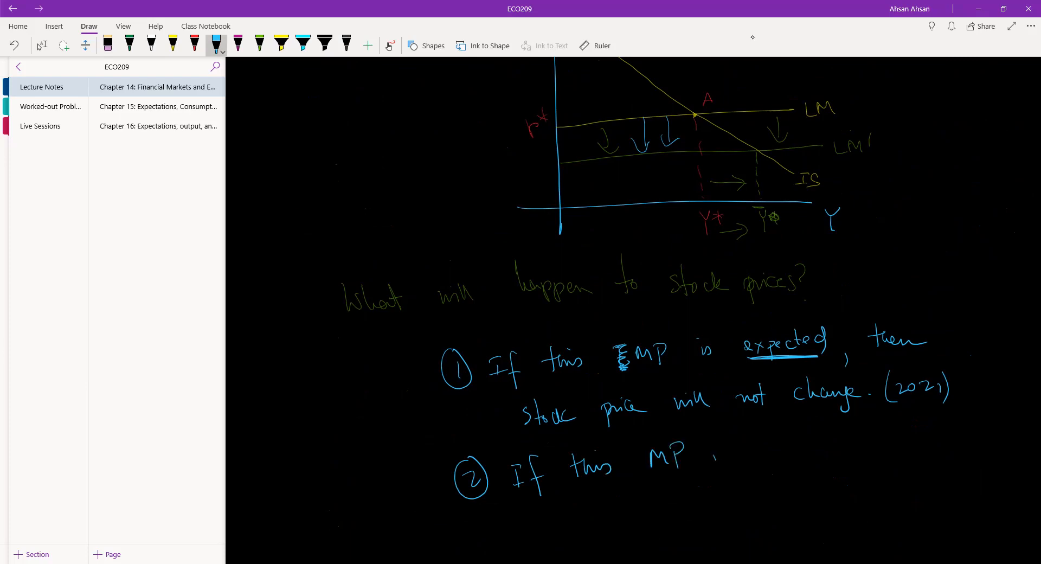
pyautogui.moveTo(717, 459); pyautogui.dragTo(791, 459)
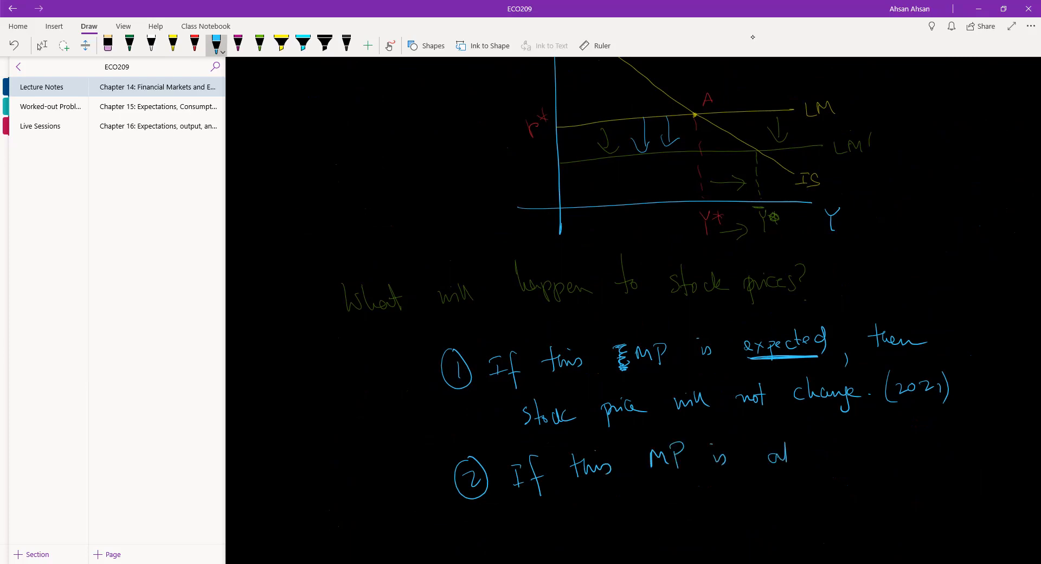
pyautogui.moveTo(770, 452); pyautogui.dragTo(860, 451)
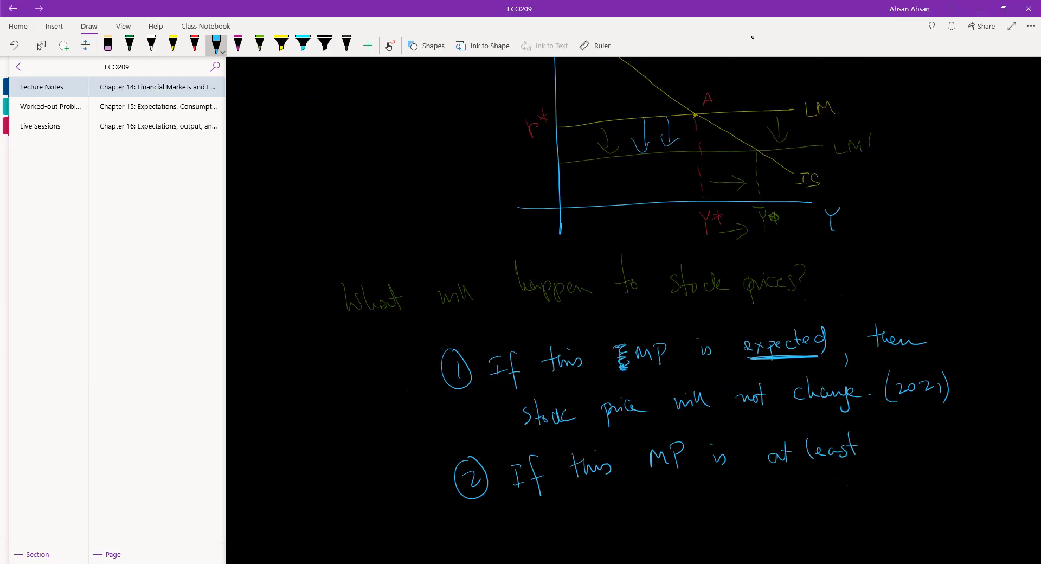
pyautogui.moveTo(876, 444); pyautogui.dragTo(943, 445)
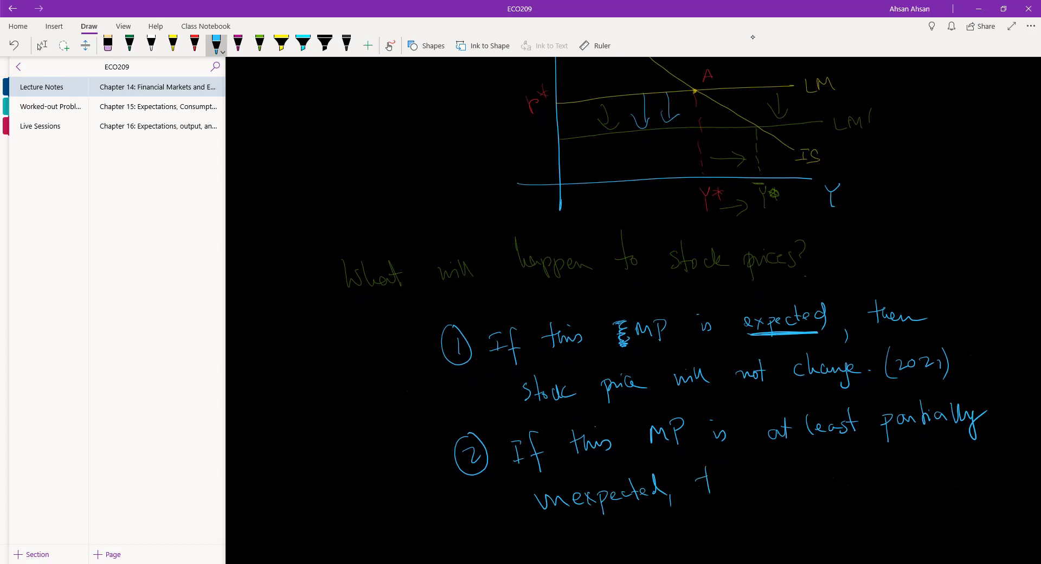
# Complete point ② with 'then stock prices will rise'.
pyautogui.moveTo(691, 481); pyautogui.dragTo(794, 479)
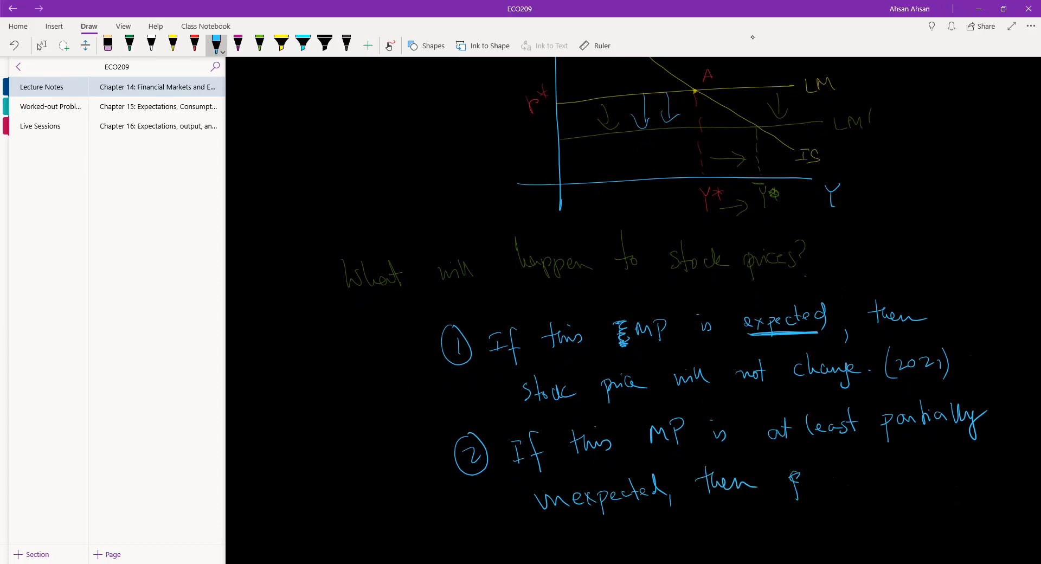
pyautogui.moveTo(784, 479); pyautogui.dragTo(863, 479)
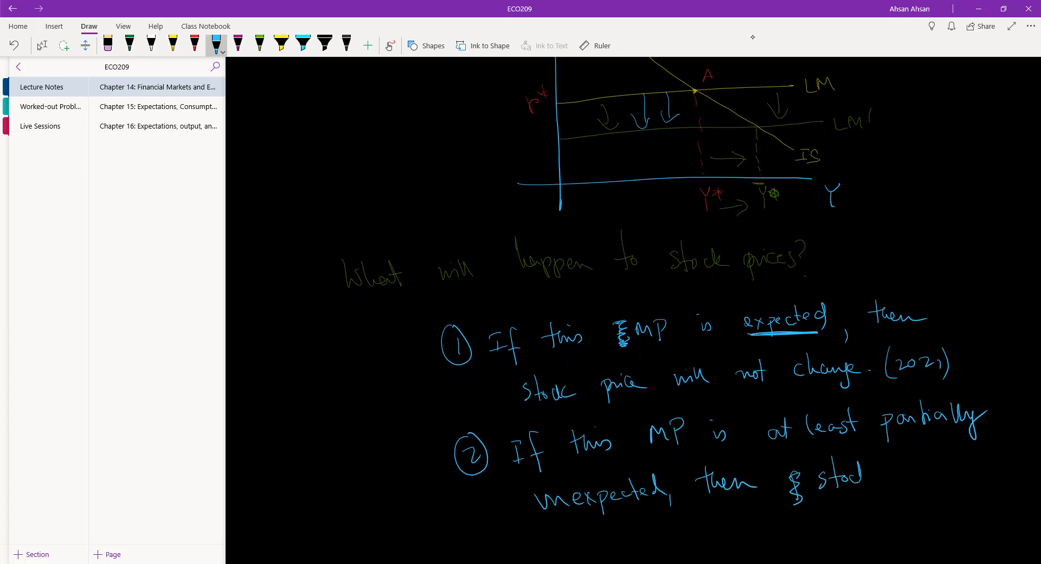
pyautogui.moveTo(889, 465); pyautogui.dragTo(943, 472)
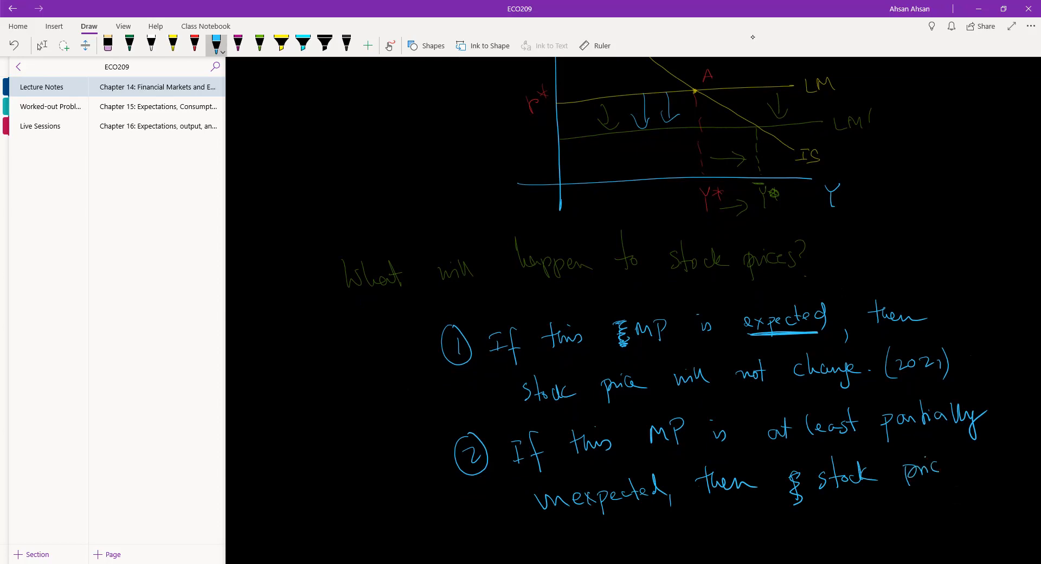
pyautogui.scroll(-3)
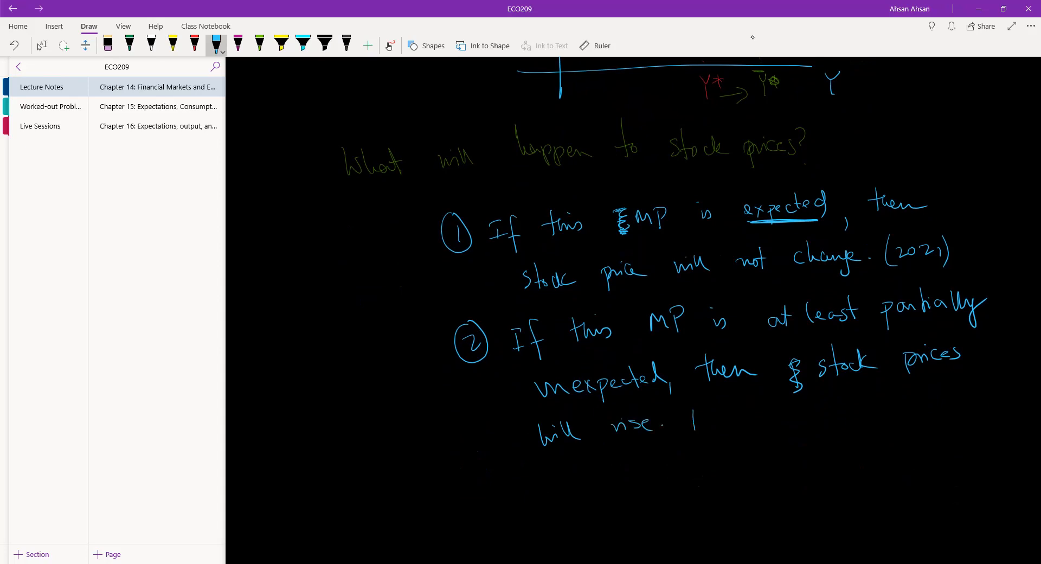
# Add 'WHY?' after point ② and reason a: interest falls so Q rises.
pyautogui.moveTo(691, 419); pyautogui.dragTo(758, 426)
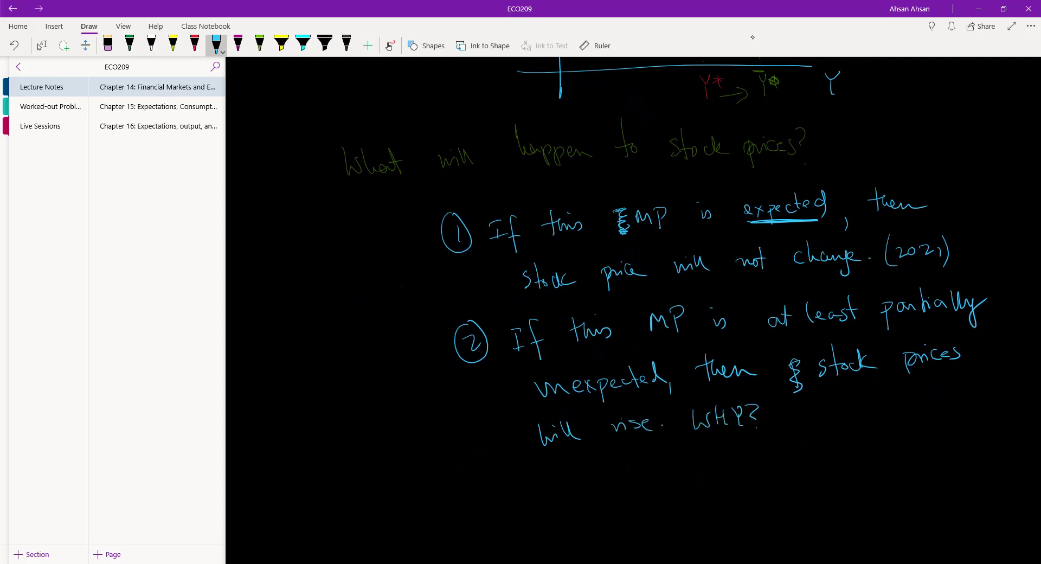
pyautogui.moveTo(638, 478); pyautogui.dragTo(661, 480)
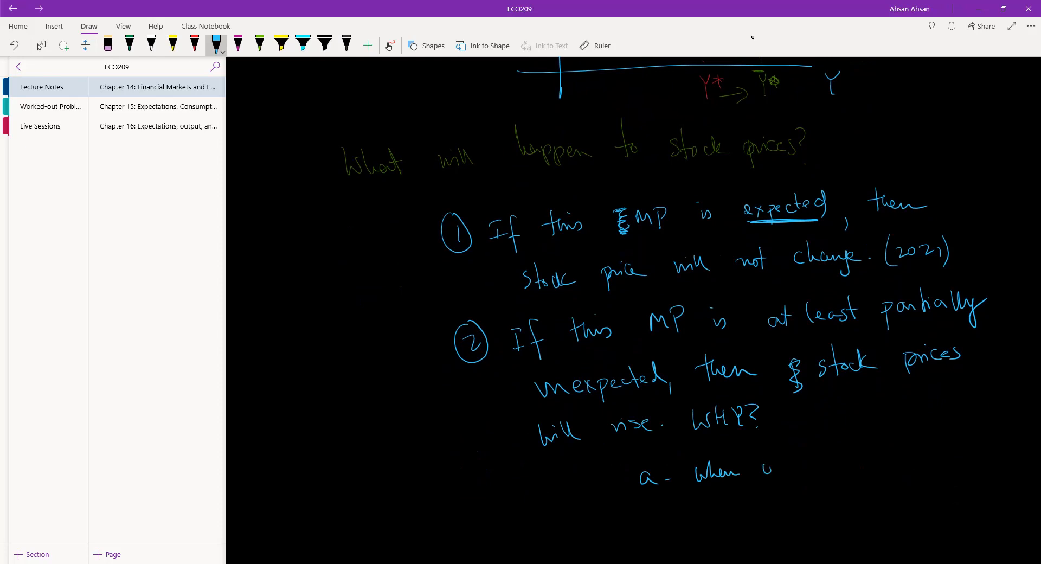
pyautogui.moveTo(764, 465); pyautogui.dragTo(844, 459)
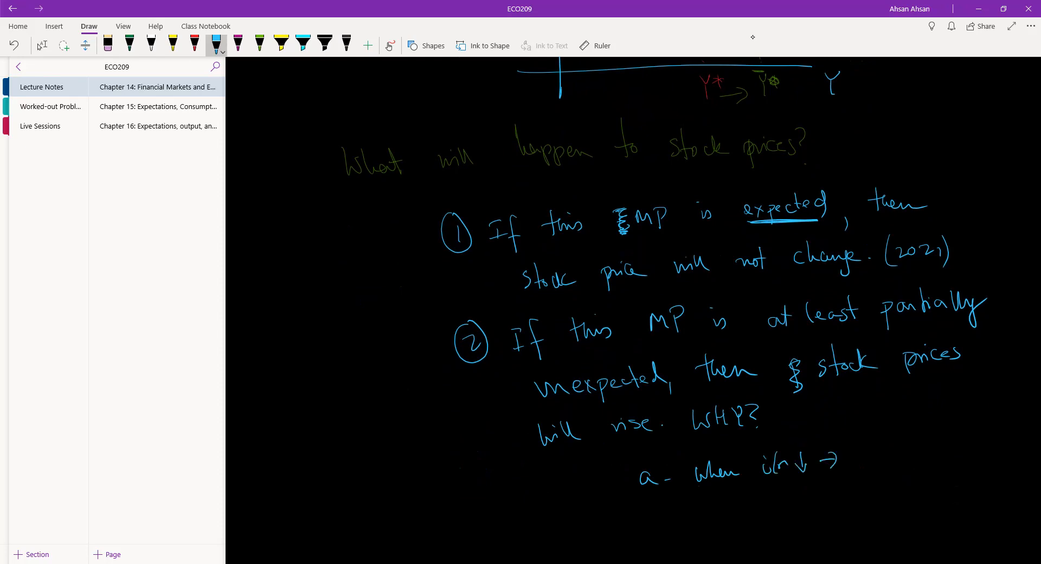
pyautogui.moveTo(857, 451); pyautogui.dragTo(904, 459)
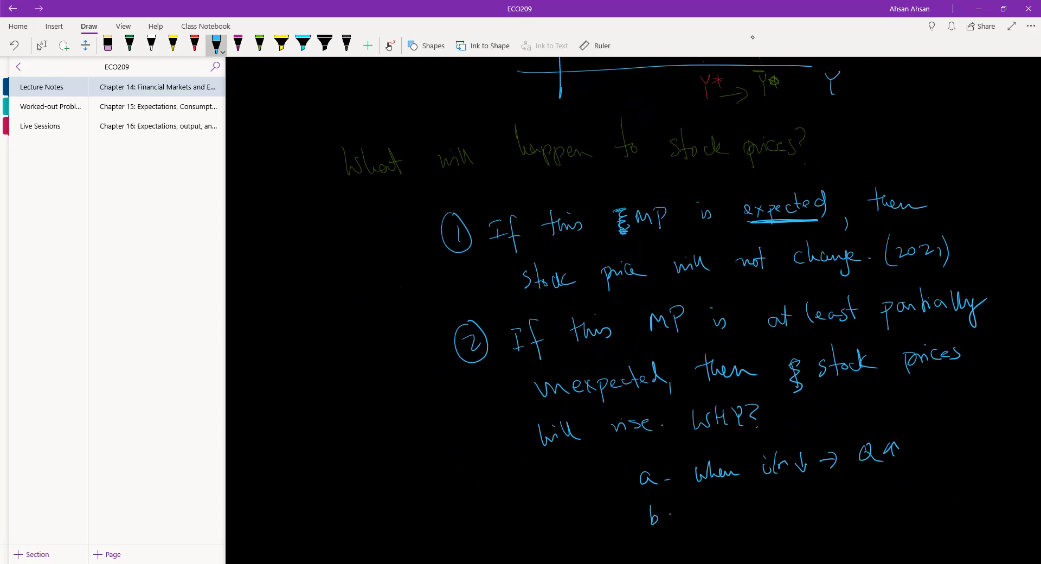
# Write reason b: Y↑ → output/income, continuing the note.
pyautogui.moveTo(691, 525); pyautogui.dragTo(730, 504)
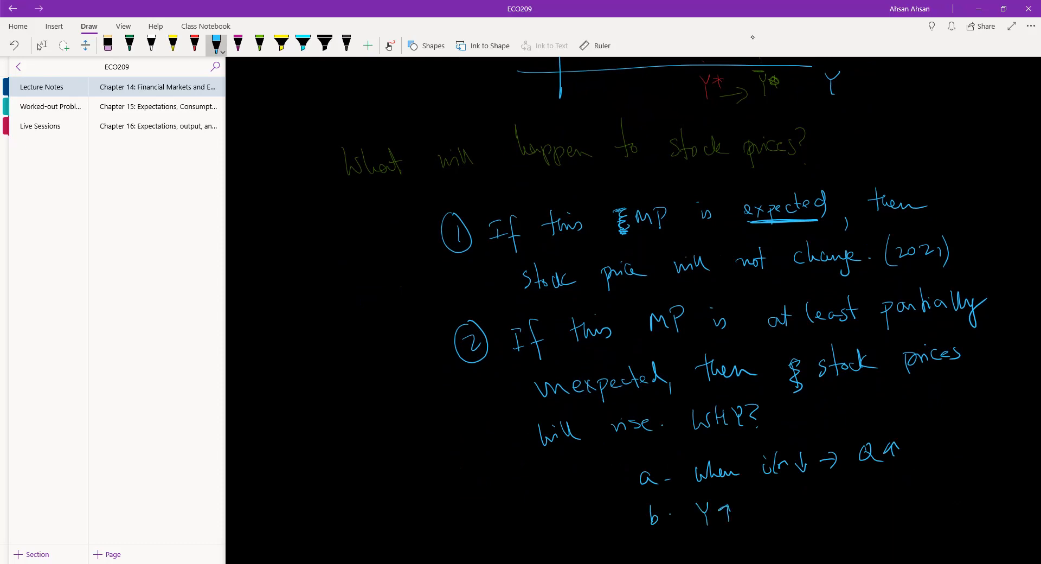
pyautogui.moveTo(744, 515); pyautogui.dragTo(770, 504)
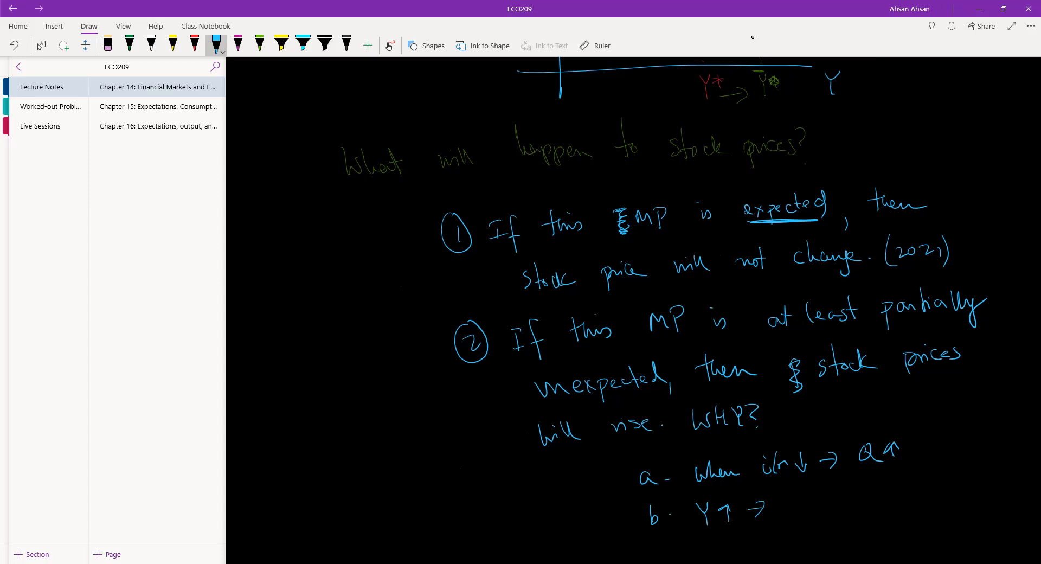
pyautogui.moveTo(771, 508); pyautogui.dragTo(837, 509)
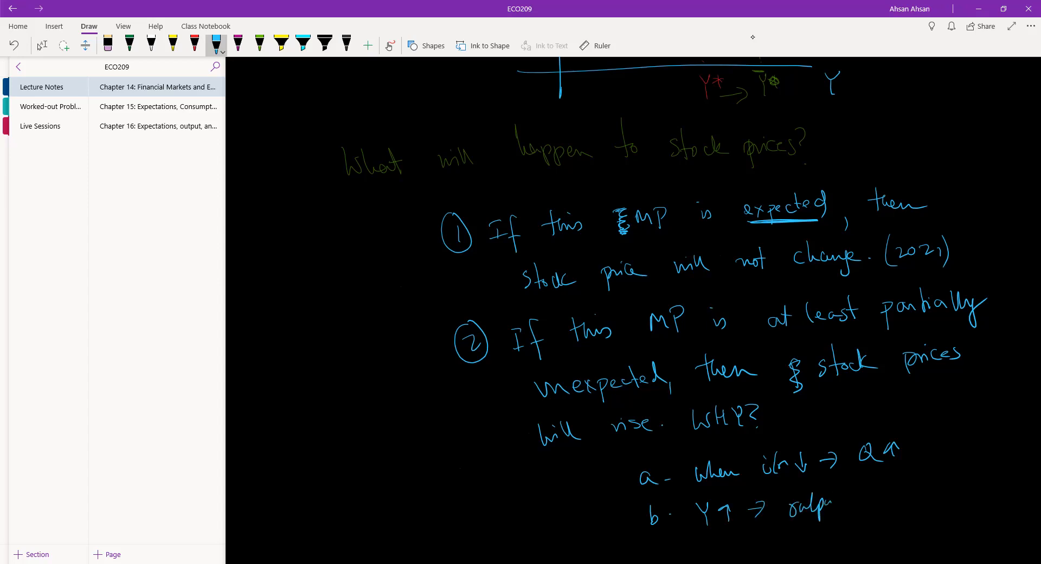
pyautogui.moveTo(803, 504); pyautogui.dragTo(876, 504)
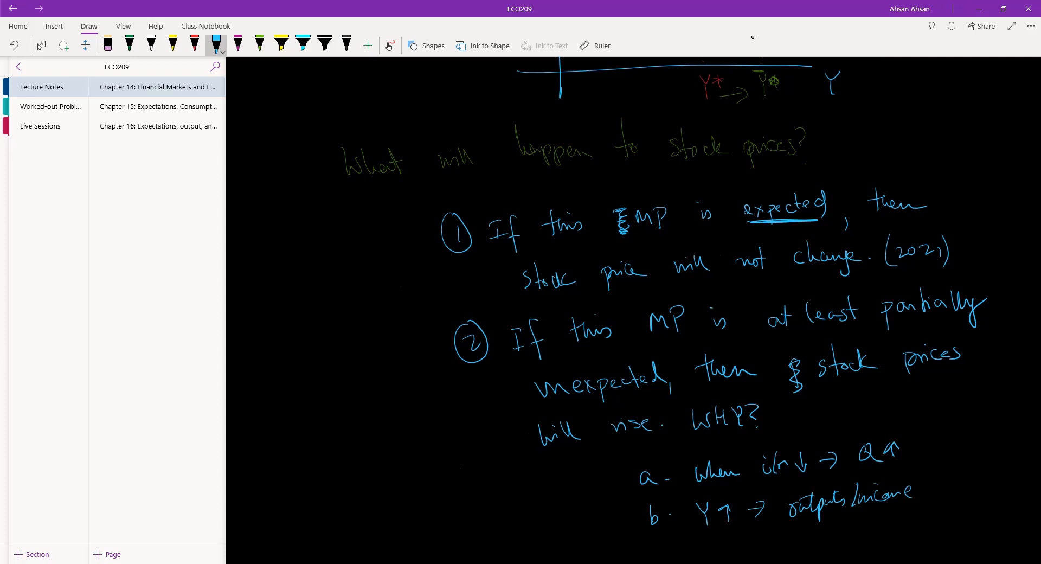
pyautogui.moveTo(927, 492); pyautogui.dragTo(983, 491)
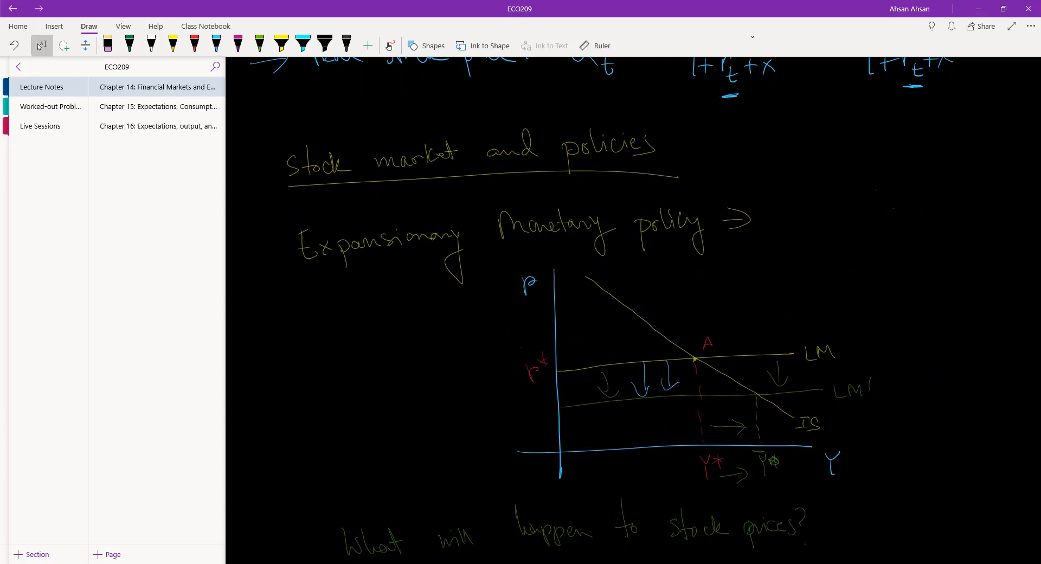
# With the blue pen, add a short stroke under 'Expansionary' while scrolling through the page.
pyautogui.scroll(-3)
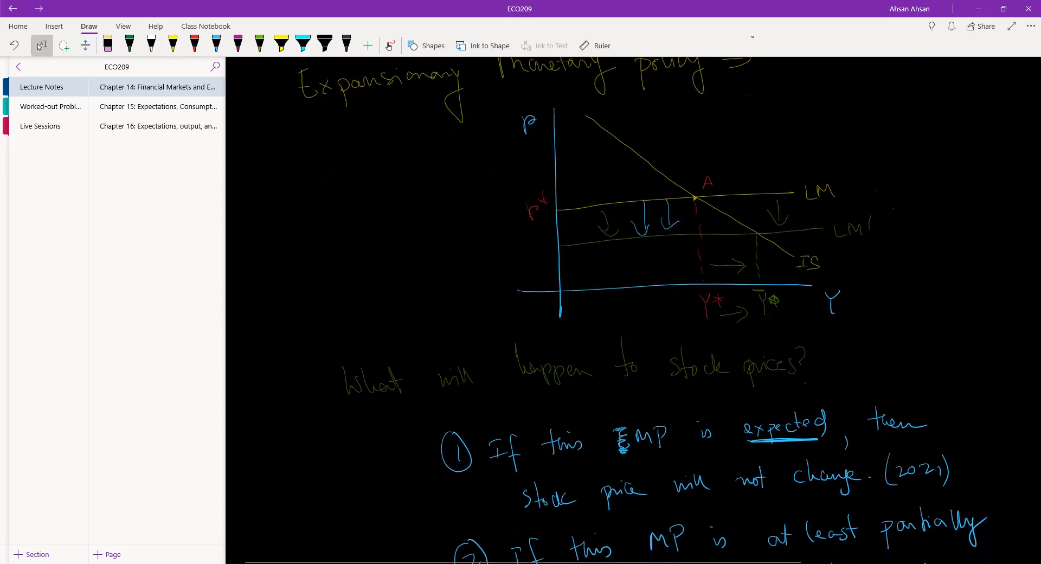
pyautogui.click(215, 44)
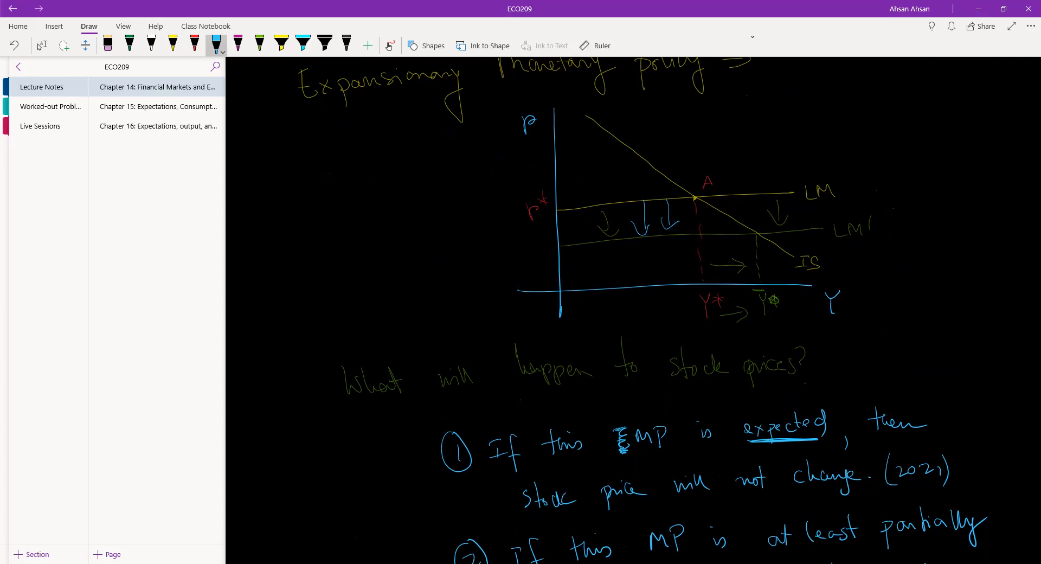
pyautogui.scroll(-3)
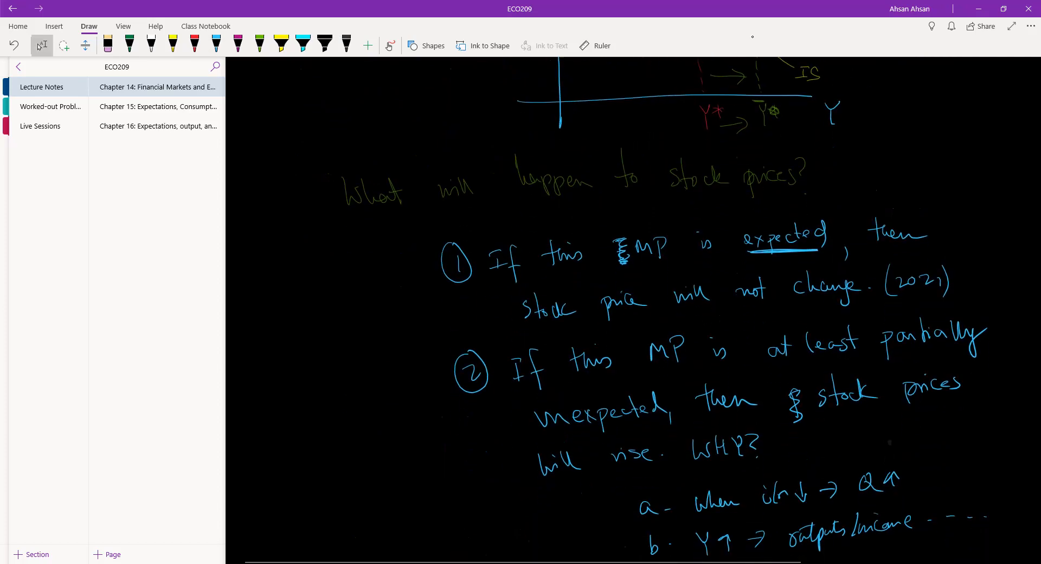
pyautogui.scroll(-3)
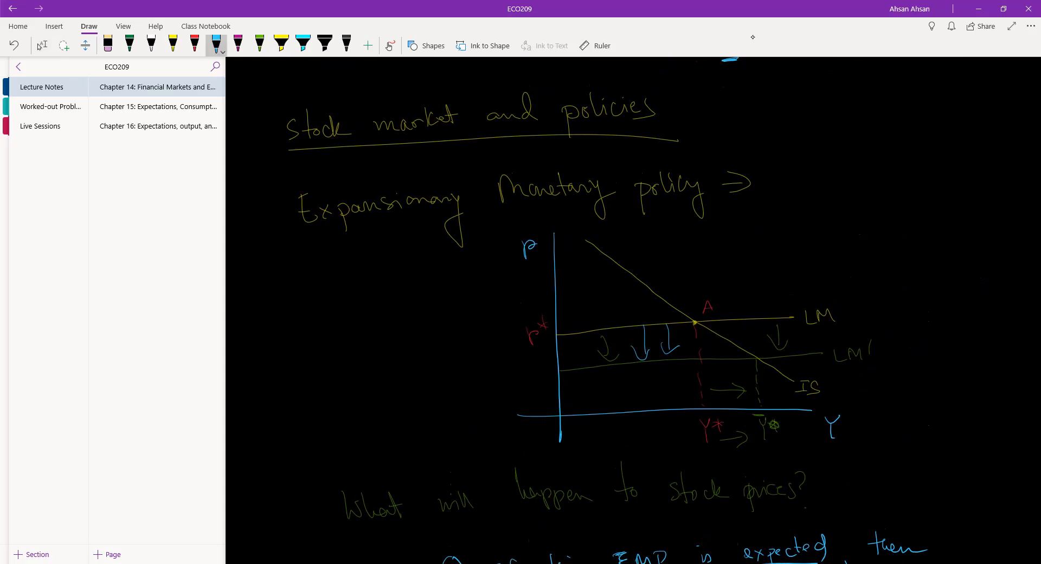
pyautogui.moveTo(372, 232); pyautogui.dragTo(435, 231)
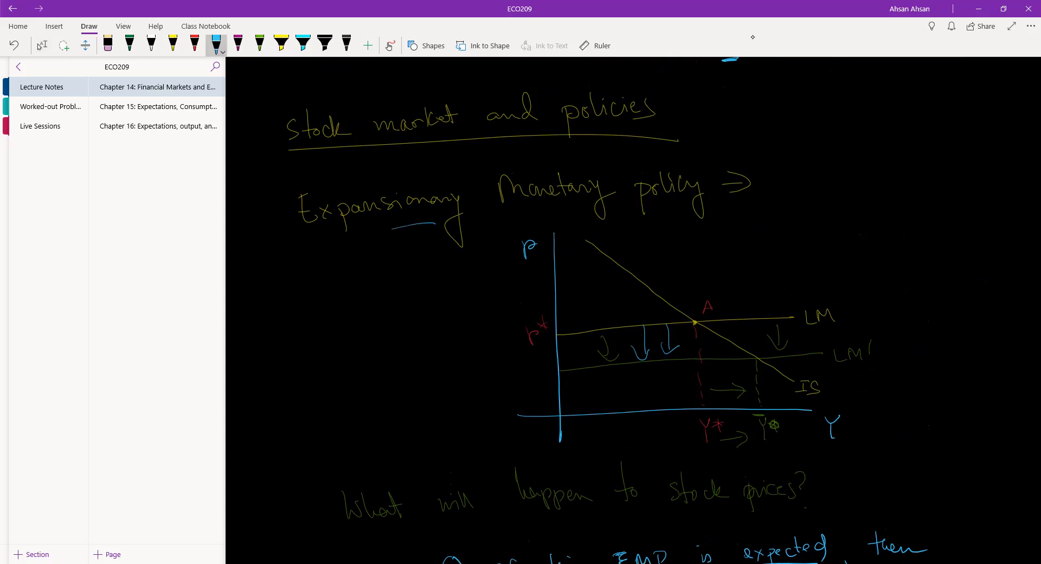
pyautogui.scroll(-3)
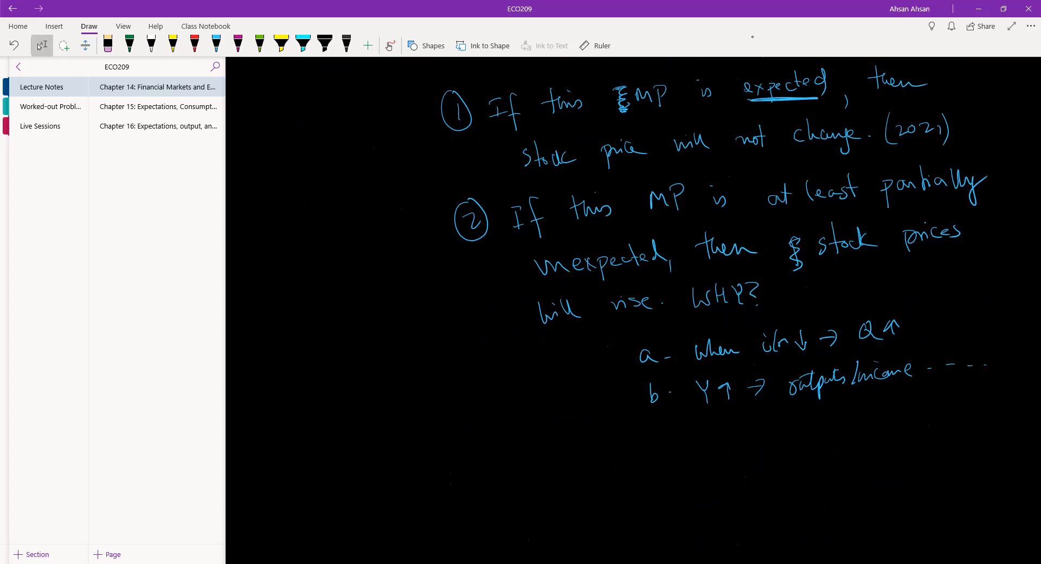
# Write and underline the heading "Expansionary fiscal policy" in yellow ink.
pyautogui.click(172, 44)
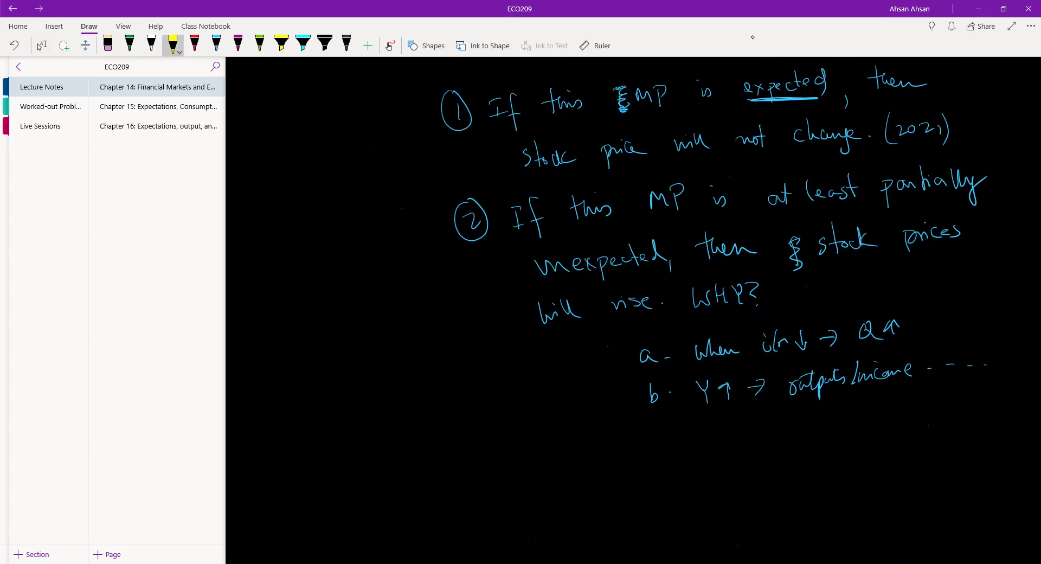
pyautogui.moveTo(350, 475); pyautogui.dragTo(425, 476)
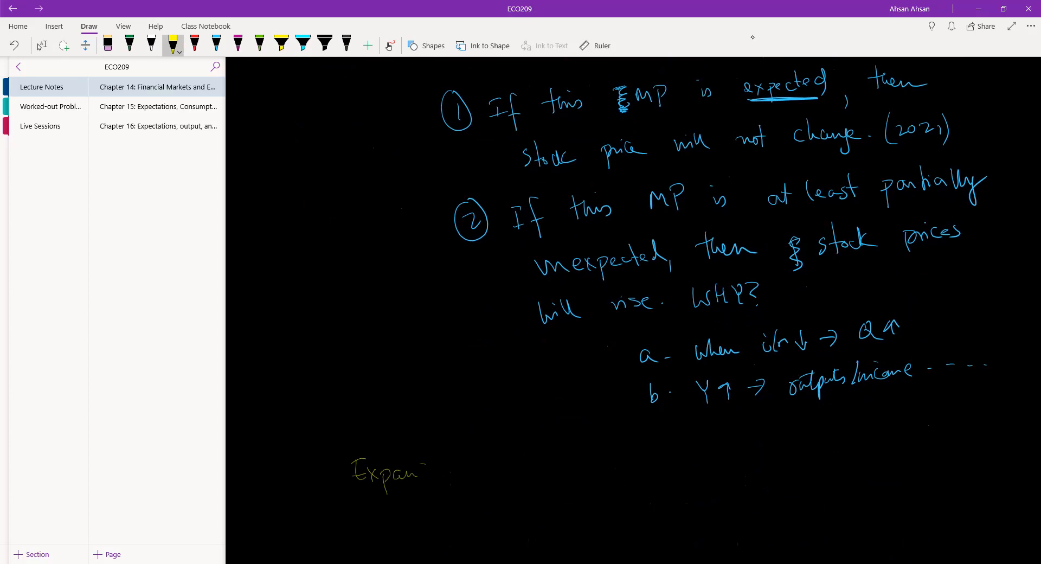
pyautogui.moveTo(425, 472); pyautogui.dragTo(475, 468)
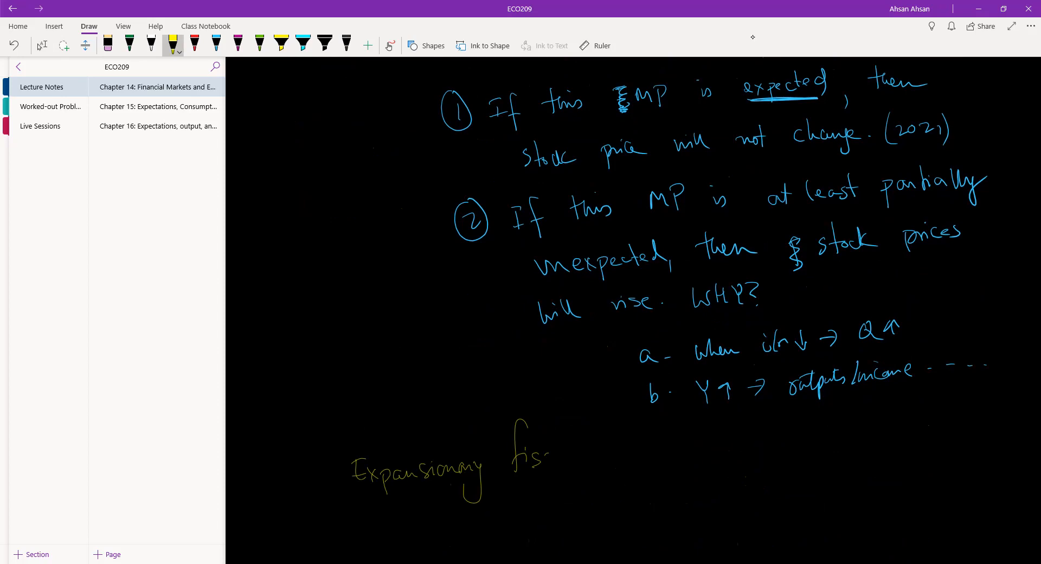
pyautogui.moveTo(544, 455); pyautogui.dragTo(625, 458)
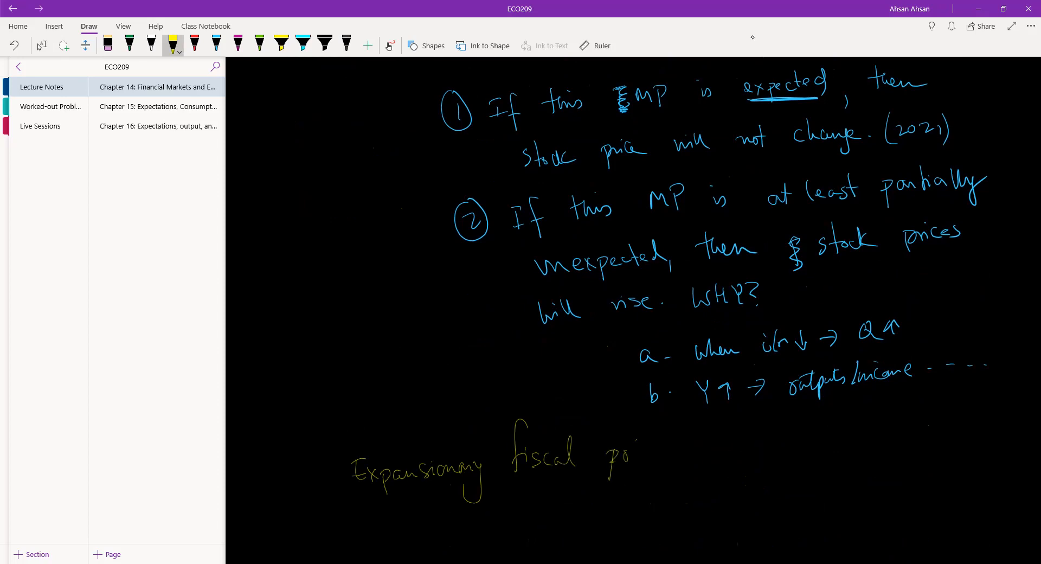
pyautogui.moveTo(625, 459); pyautogui.dragTo(674, 478)
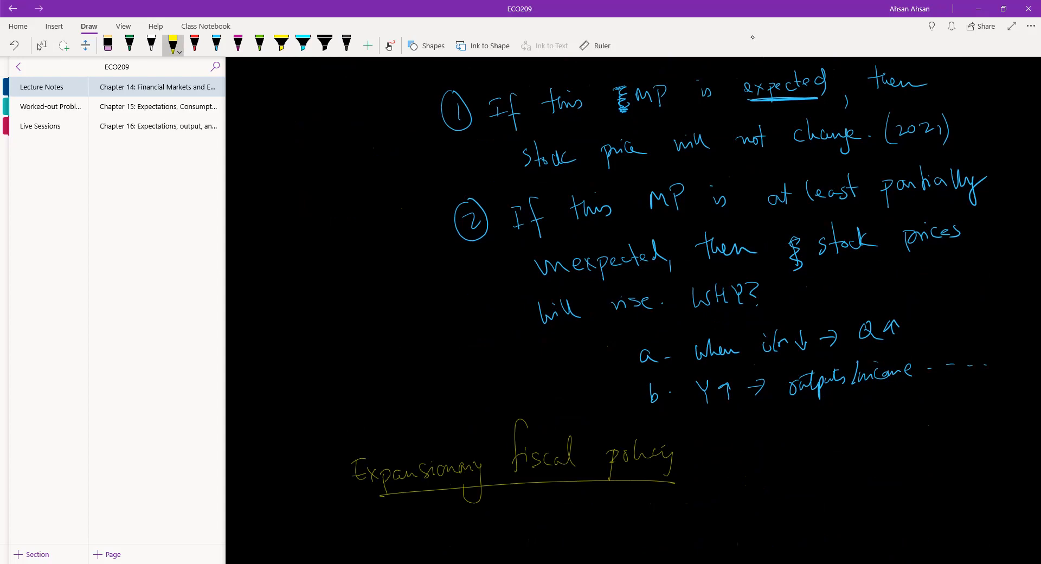
pyautogui.scroll(-3)
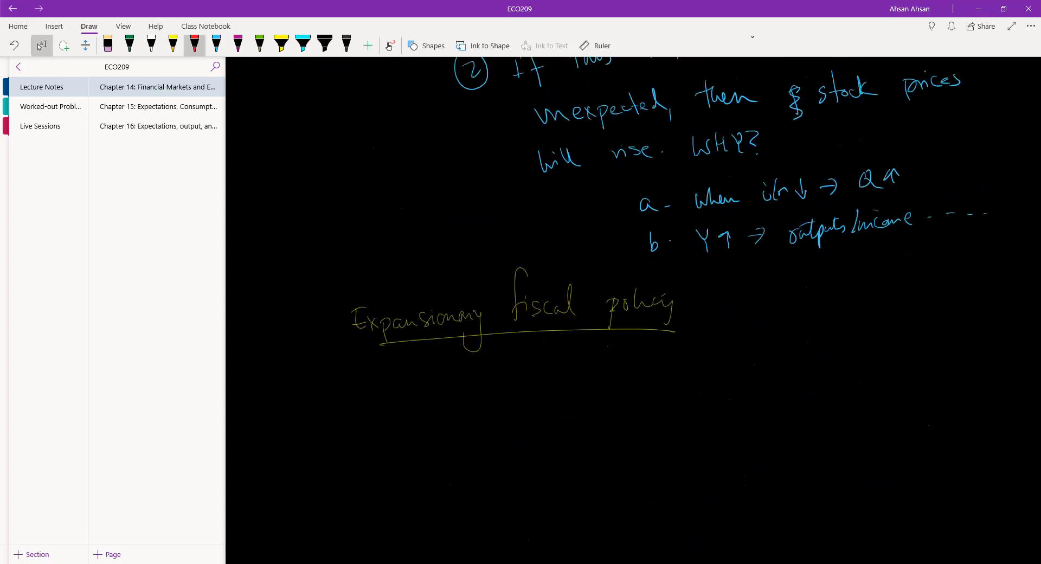
# Draw a new IS-LM diagram: r and Y axes, IS curve, flat LM at r̄, equilibrium A dashed to Y*.
pyautogui.click(215, 45)
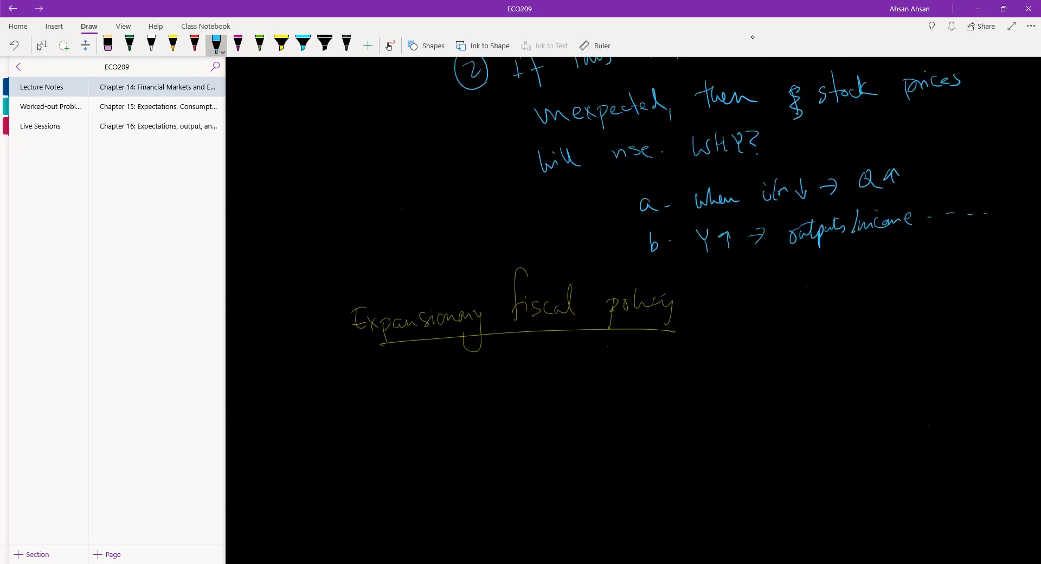
pyautogui.moveTo(539, 353); pyautogui.dragTo(698, 480)
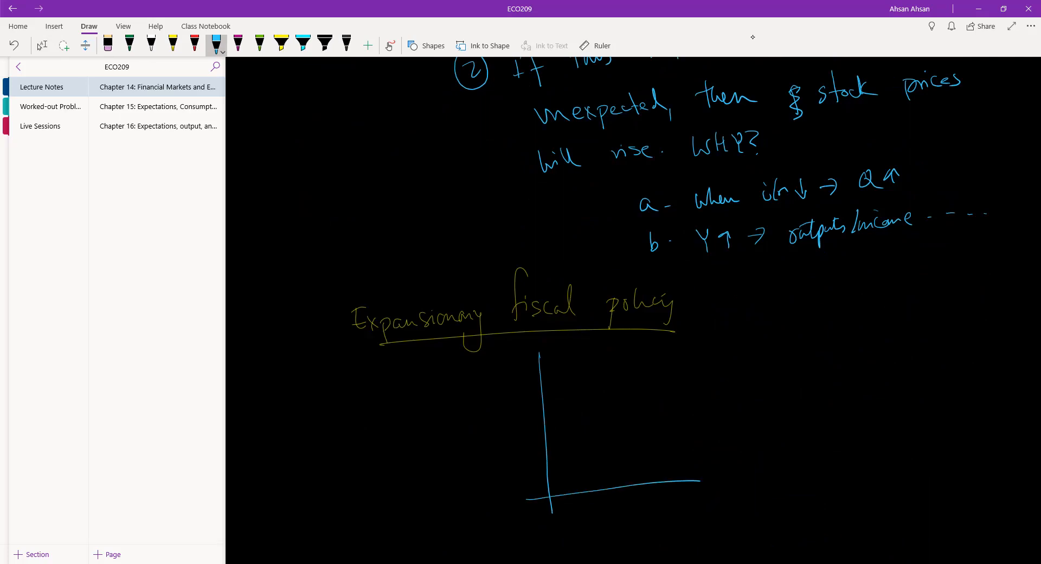
pyautogui.moveTo(508, 362); pyautogui.dragTo(707, 515)
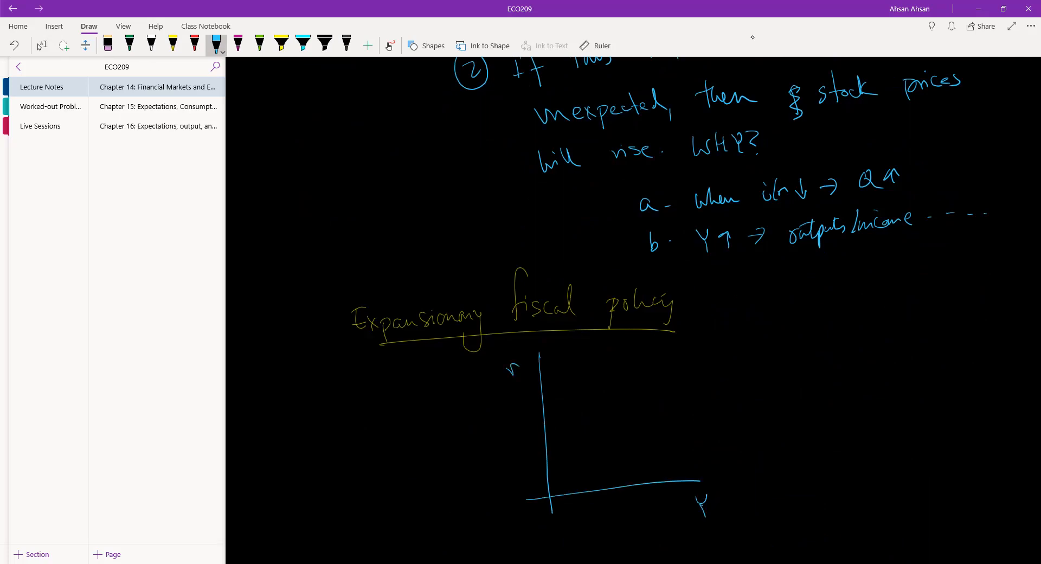
pyautogui.moveTo(561, 369); pyautogui.dragTo(588, 394)
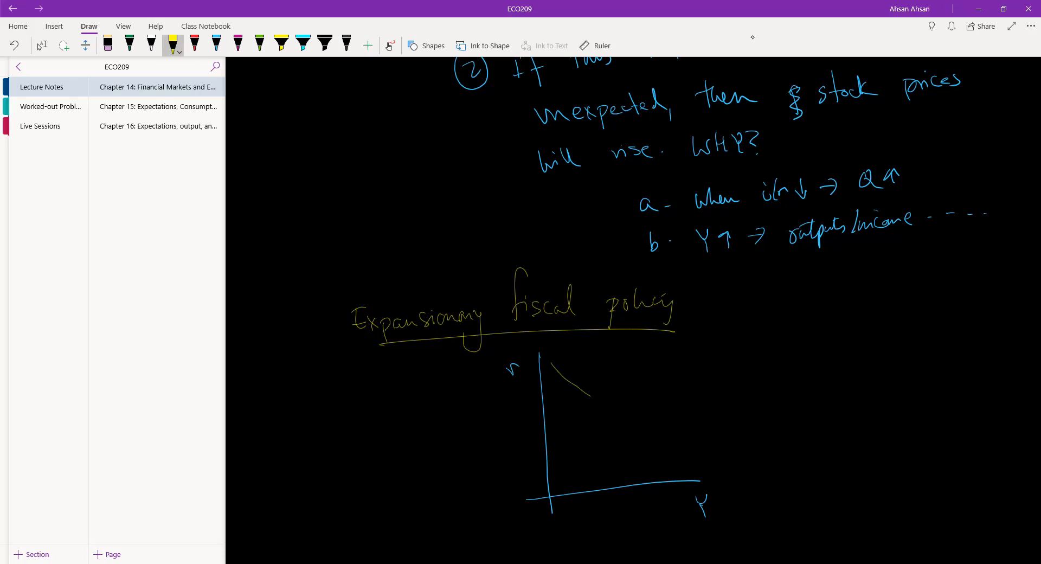
pyautogui.moveTo(551, 359); pyautogui.dragTo(717, 459)
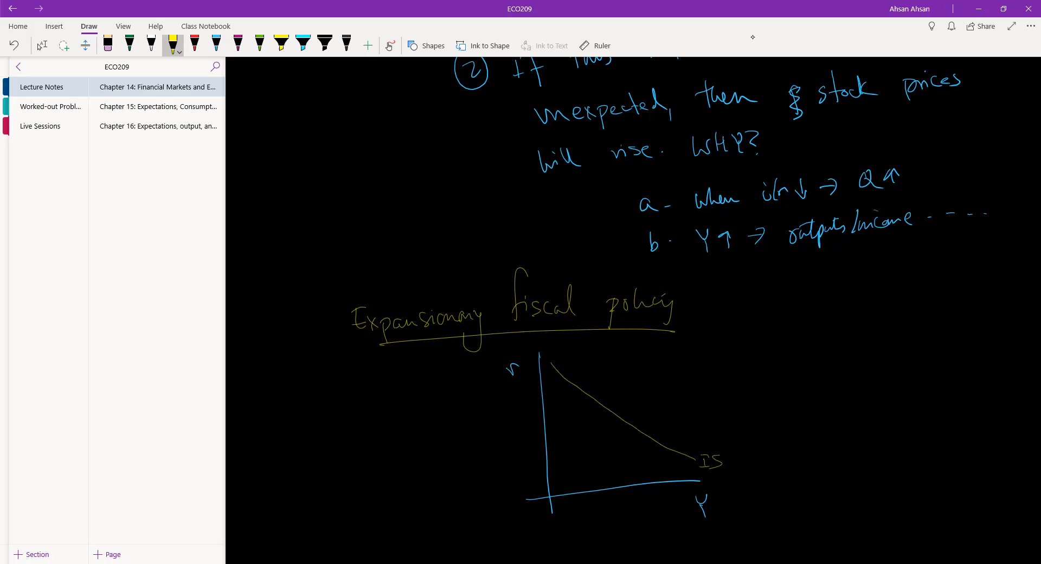
pyautogui.moveTo(561, 429); pyautogui.dragTo(727, 407)
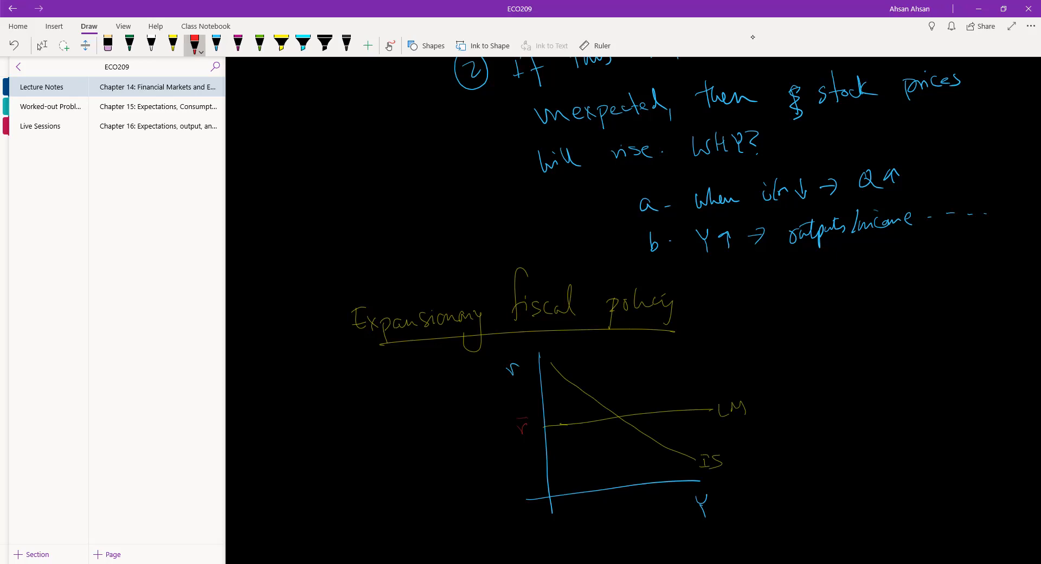
pyautogui.moveTo(623, 398); pyautogui.dragTo(618, 472)
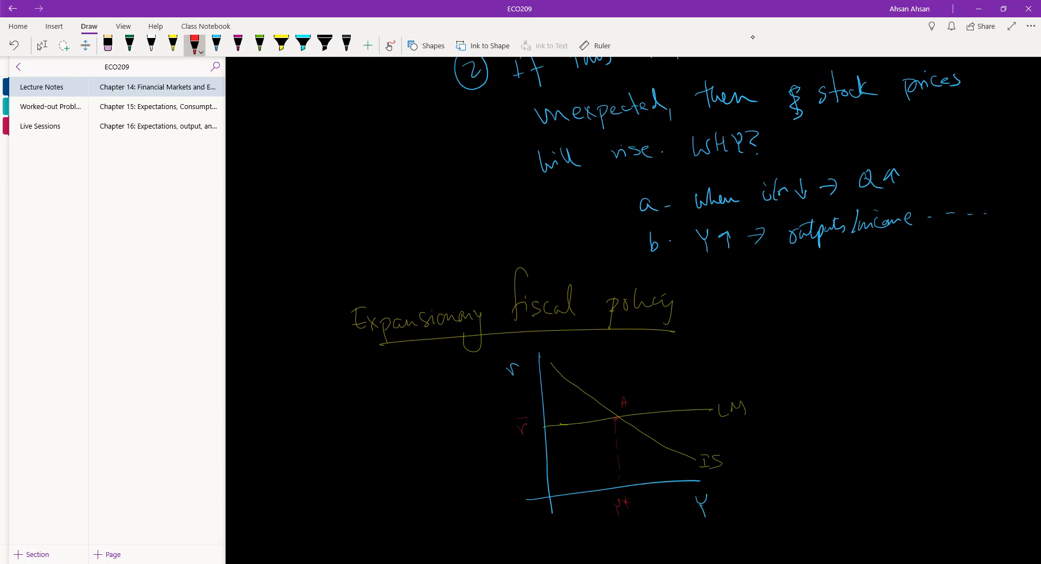
pyautogui.click(237, 43)
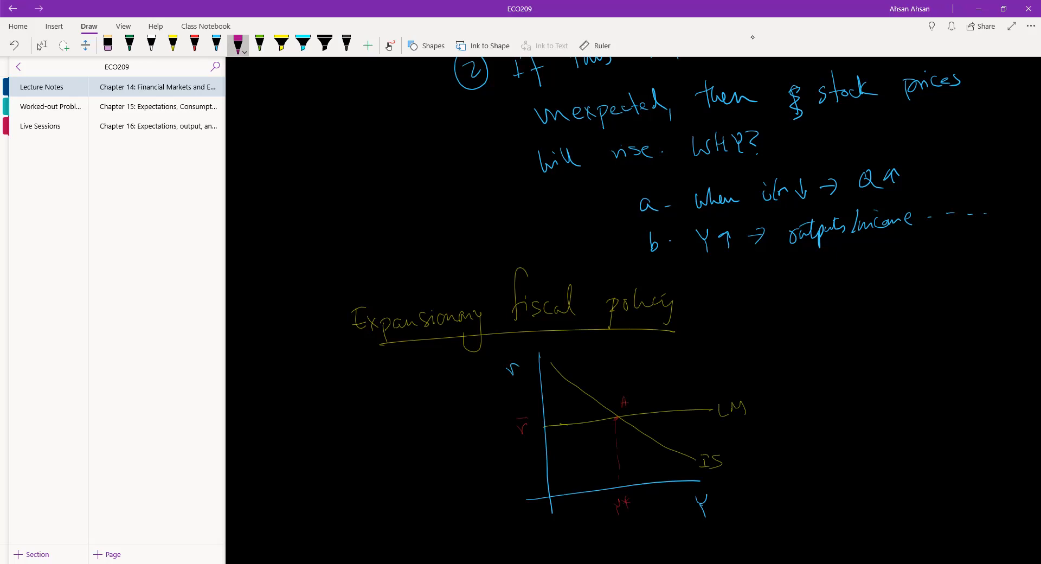
# Draw the rightward-shifted IS' curve and note G↑, T↓ beside the diagram.
pyautogui.moveTo(585, 349); pyautogui.dragTo(707, 438)
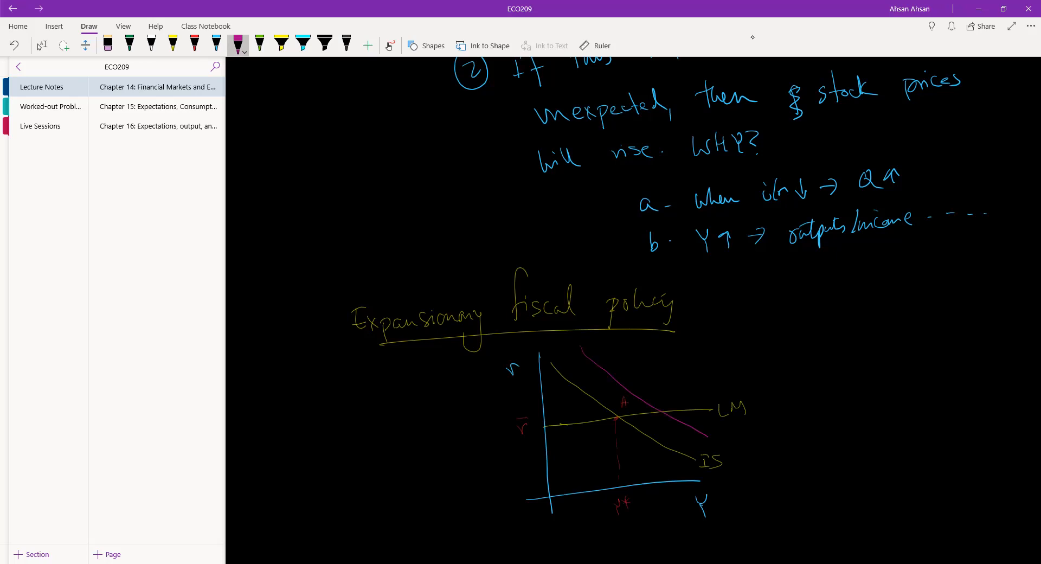
pyautogui.moveTo(864, 369); pyautogui.dragTo(893, 382)
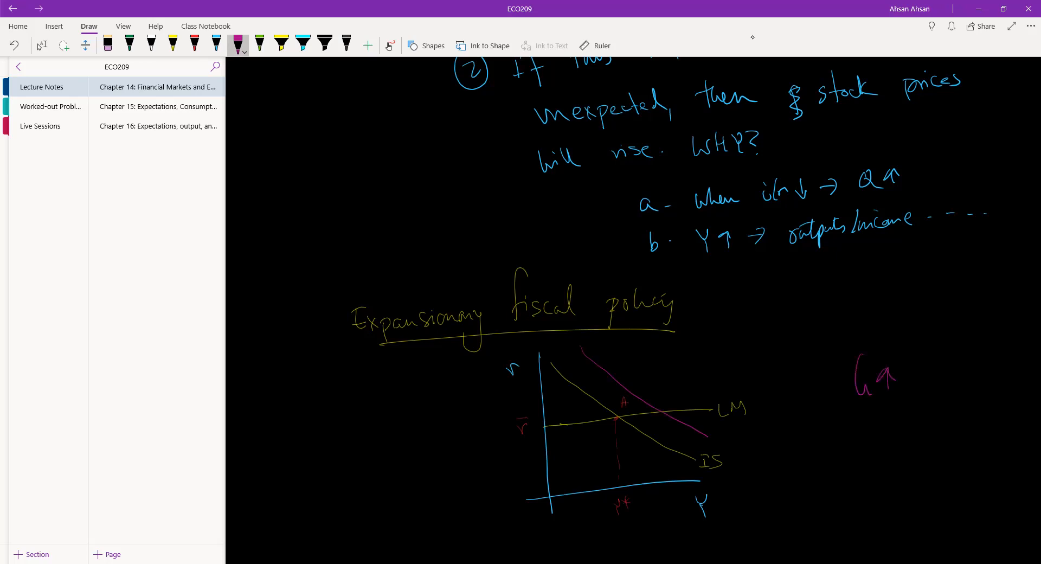
pyautogui.moveTo(903, 375); pyautogui.dragTo(957, 385)
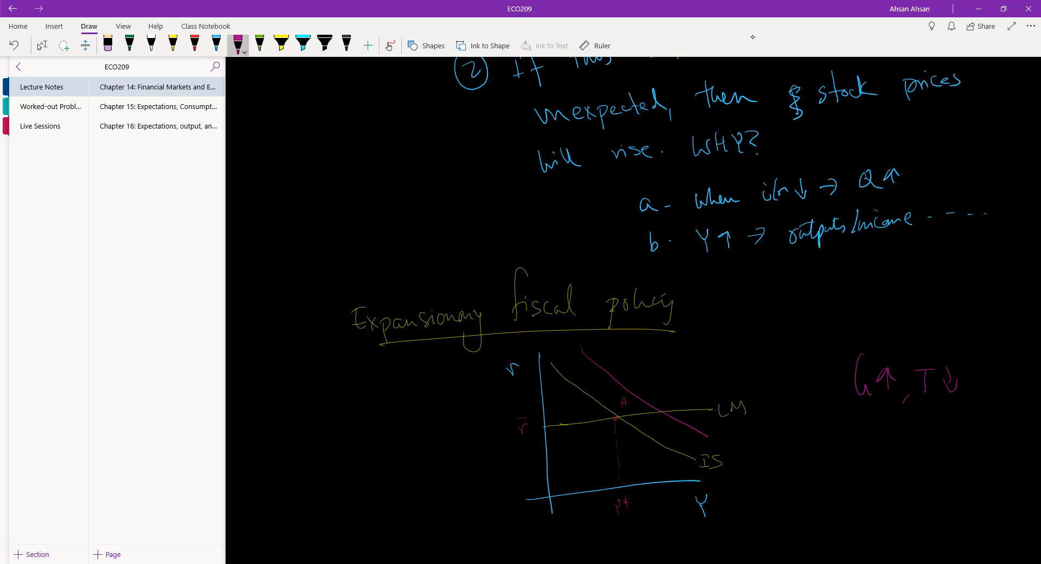
pyautogui.moveTo(717, 438); pyautogui.dragTo(720, 444)
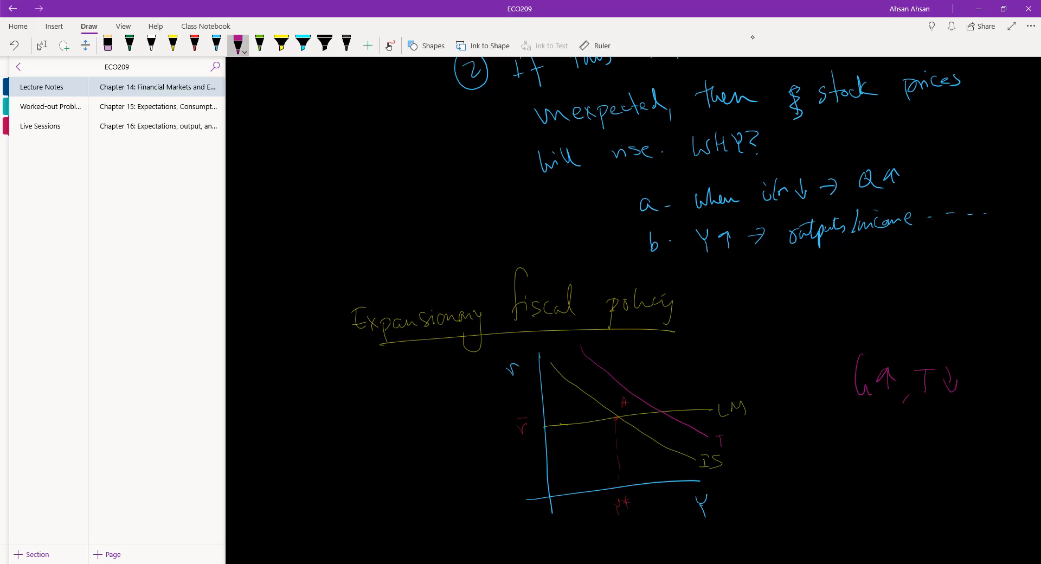
# Drop a dashed line from the new IS'–LM intersection and add a red arrow showing output rising.
pyautogui.moveTo(714, 438); pyautogui.dragTo(734, 442)
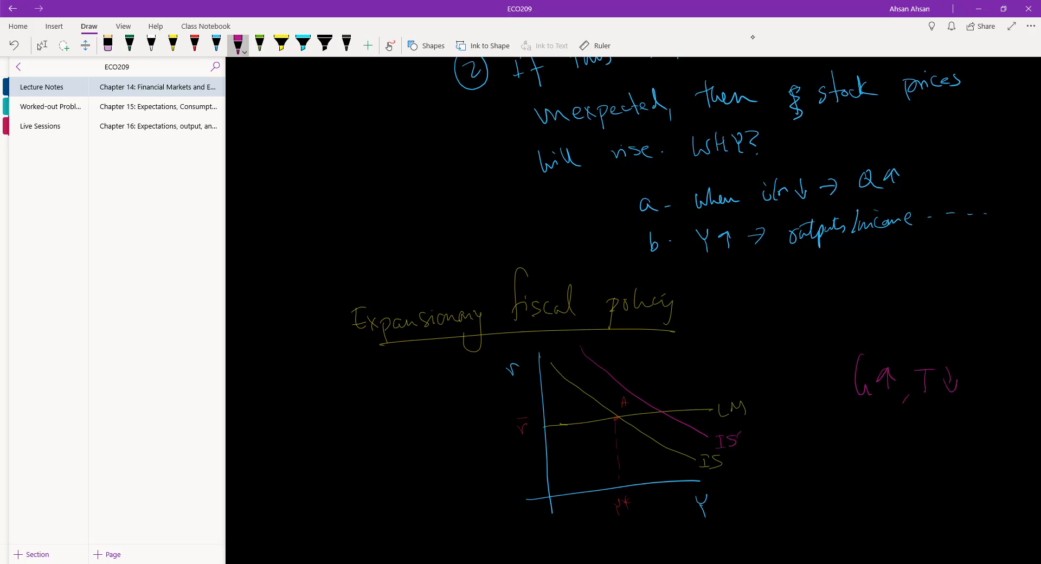
pyautogui.moveTo(668, 418); pyautogui.dragTo(663, 478)
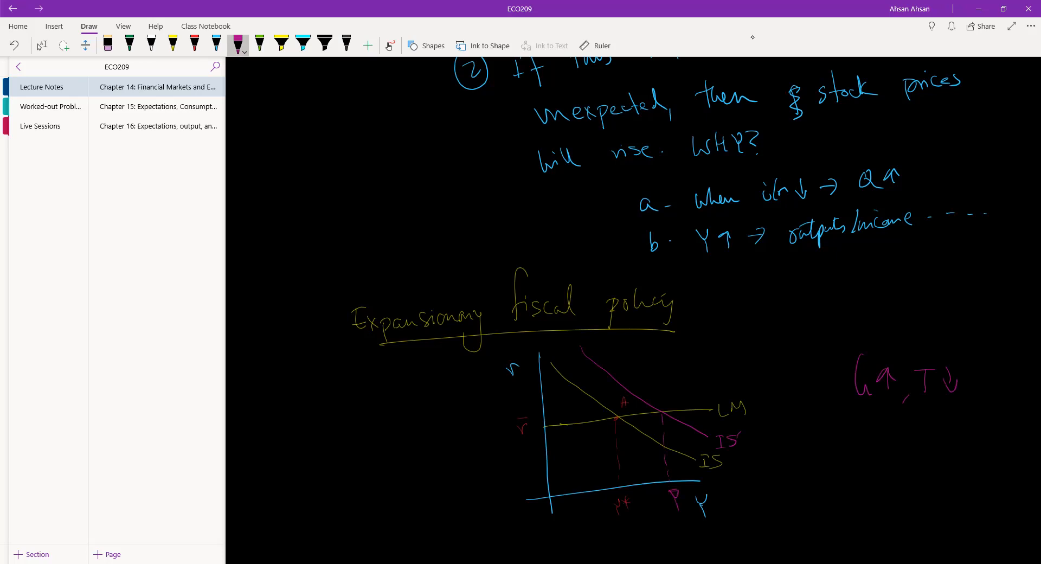
pyautogui.moveTo(611, 465); pyautogui.dragTo(654, 466)
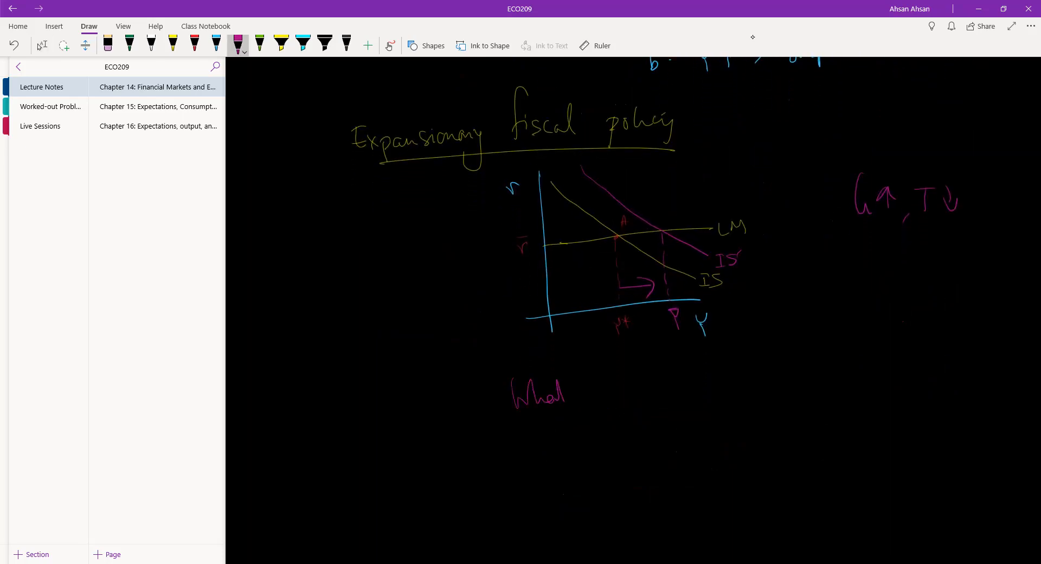
# Write the pink question "What will happen to stock prices?" below the diagram.
pyautogui.moveTo(592, 388); pyautogui.dragTo(677, 391)
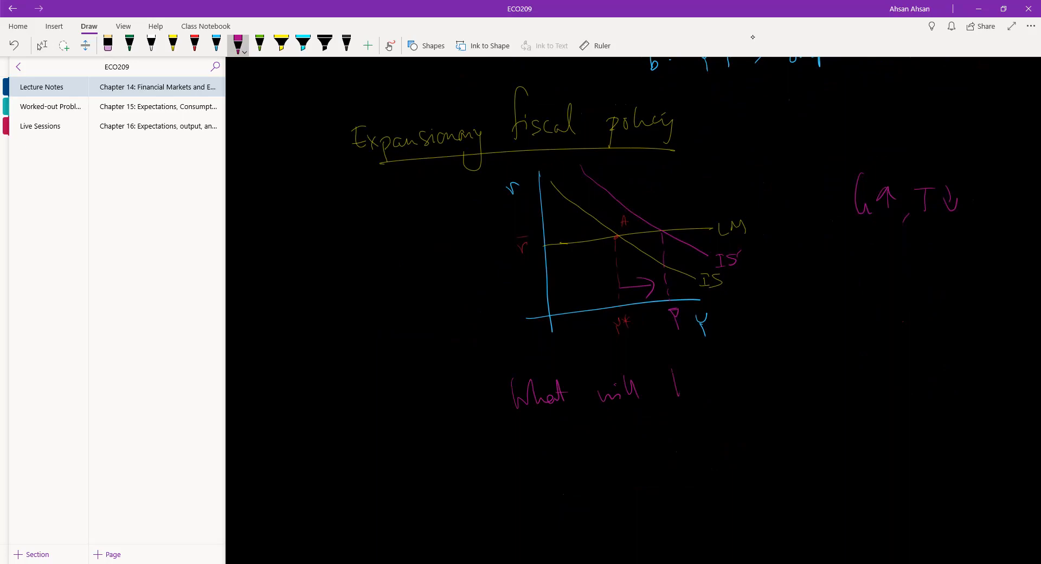
pyautogui.moveTo(670, 372); pyautogui.dragTo(741, 398)
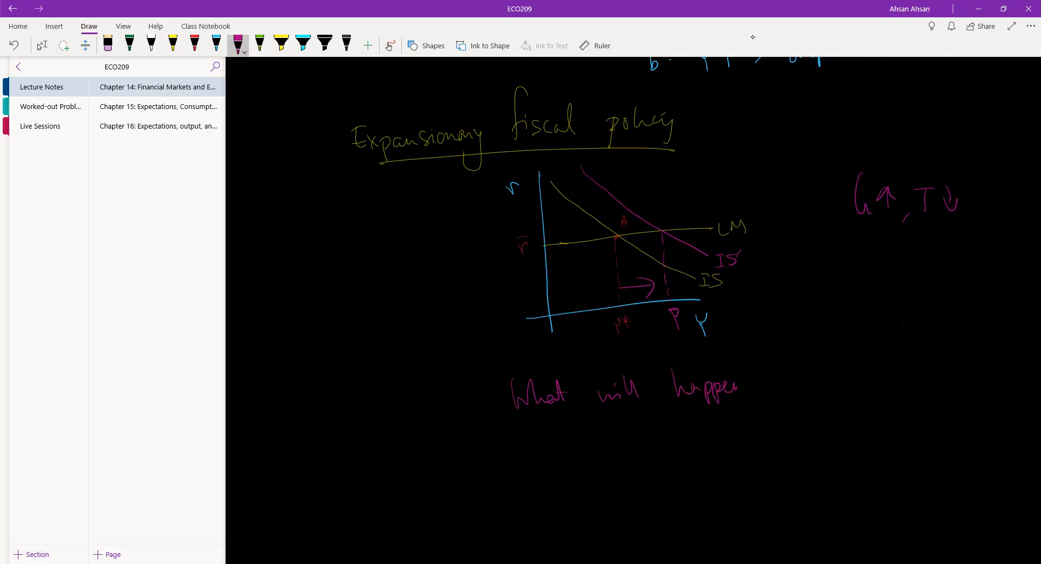
pyautogui.moveTo(770, 372); pyautogui.dragTo(844, 372)
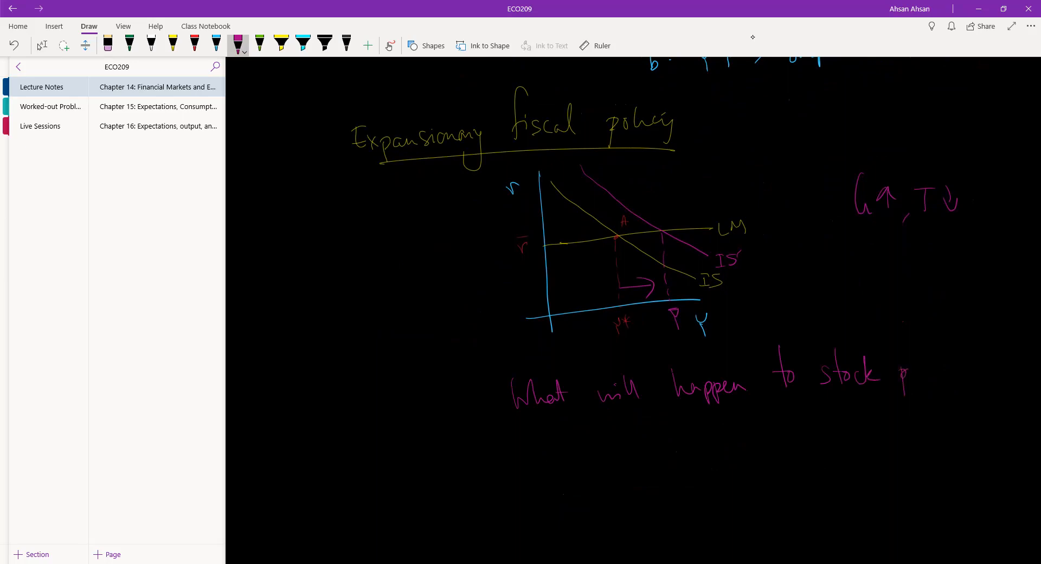
pyautogui.moveTo(904, 372); pyautogui.dragTo(957, 398)
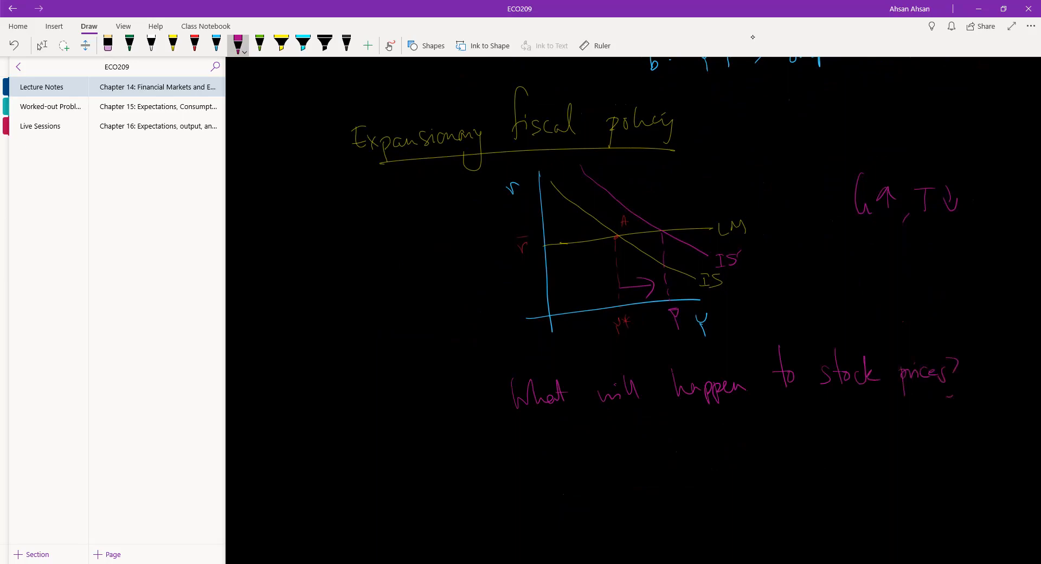
# Write case 1 in white: "If expected → nothing changes.".
pyautogui.click(151, 44)
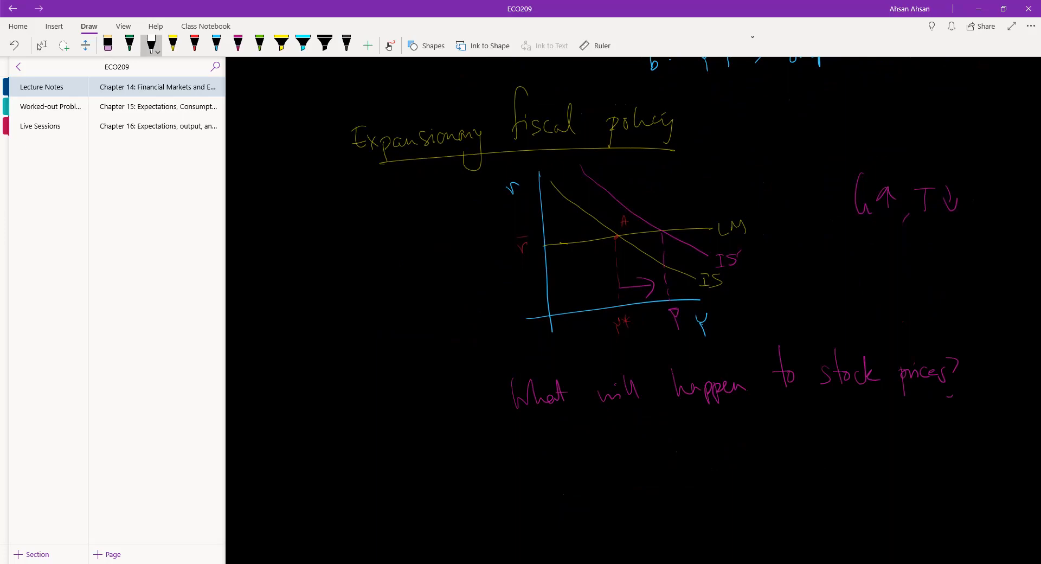
pyautogui.moveTo(518, 445); pyautogui.dragTo(535, 476)
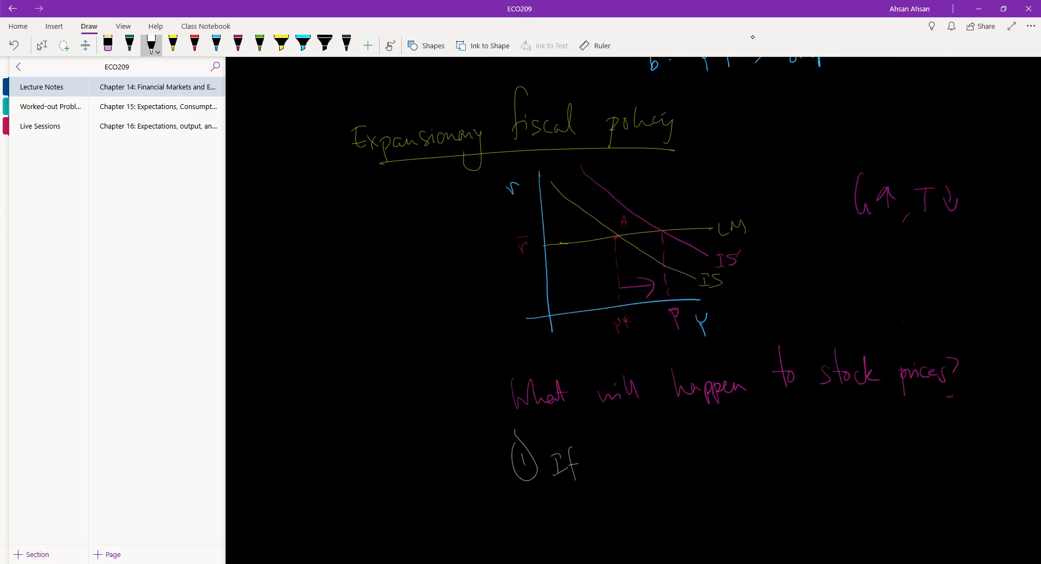
pyautogui.moveTo(608, 466); pyautogui.dragTo(654, 472)
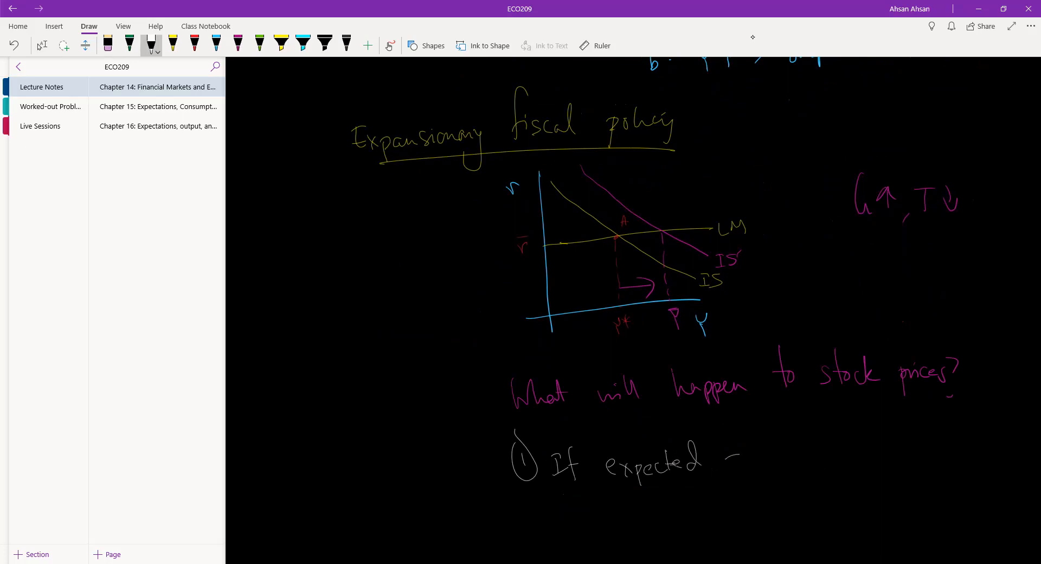
pyautogui.moveTo(723, 459); pyautogui.dragTo(823, 451)
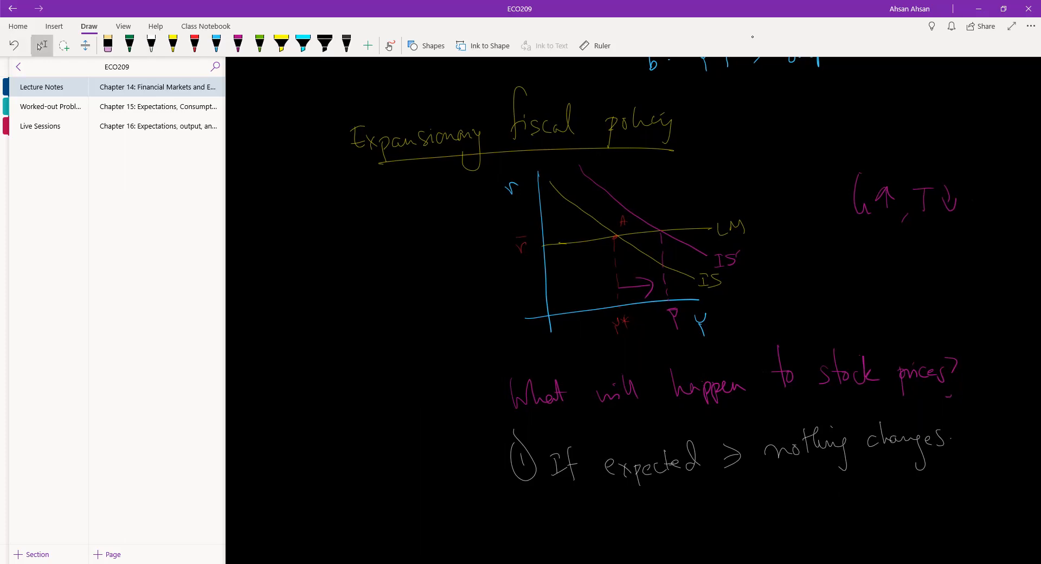
# Start case 2 "If unexpected" and draw a white arrow under Y* showing output rising.
pyautogui.scroll(-3)
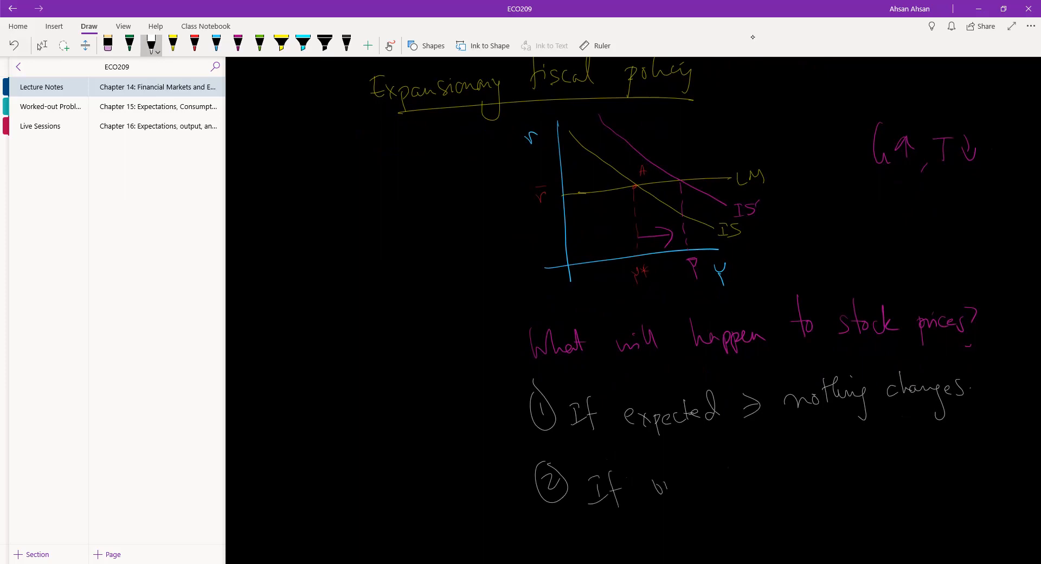
pyautogui.moveTo(658, 482); pyautogui.dragTo(727, 482)
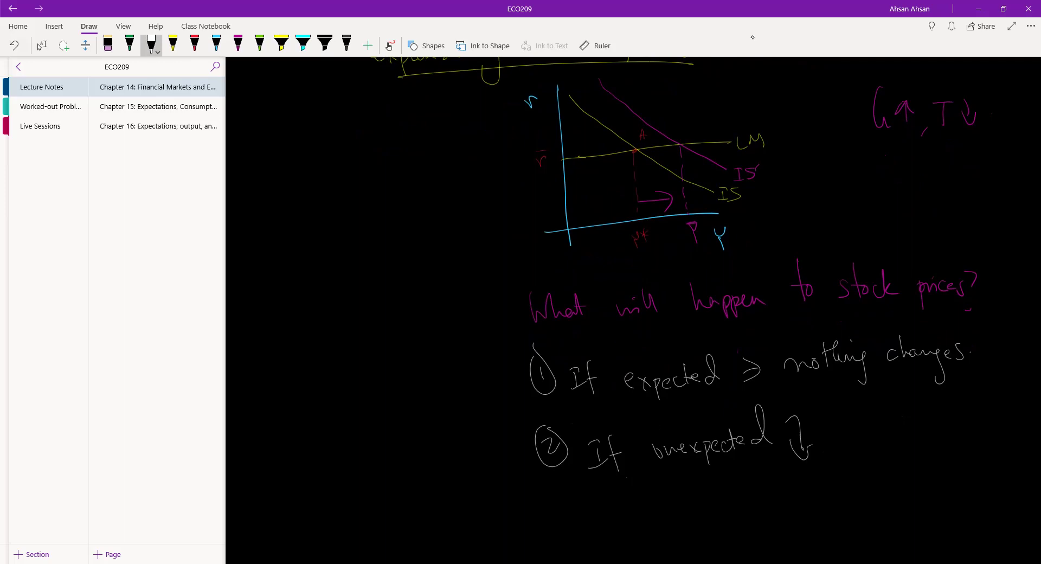
pyautogui.moveTo(651, 239); pyautogui.dragTo(685, 238)
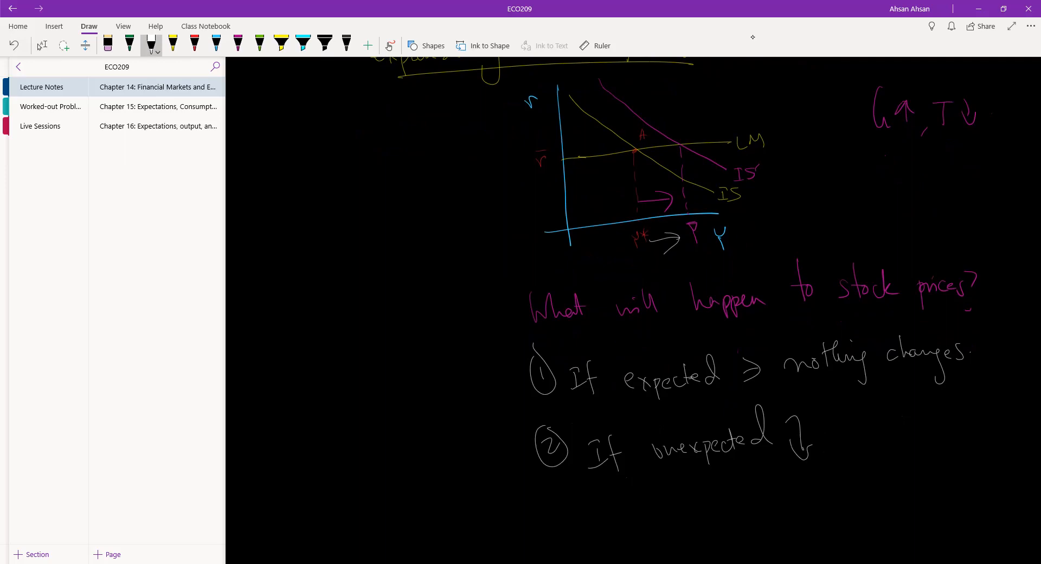
pyautogui.scroll(-3)
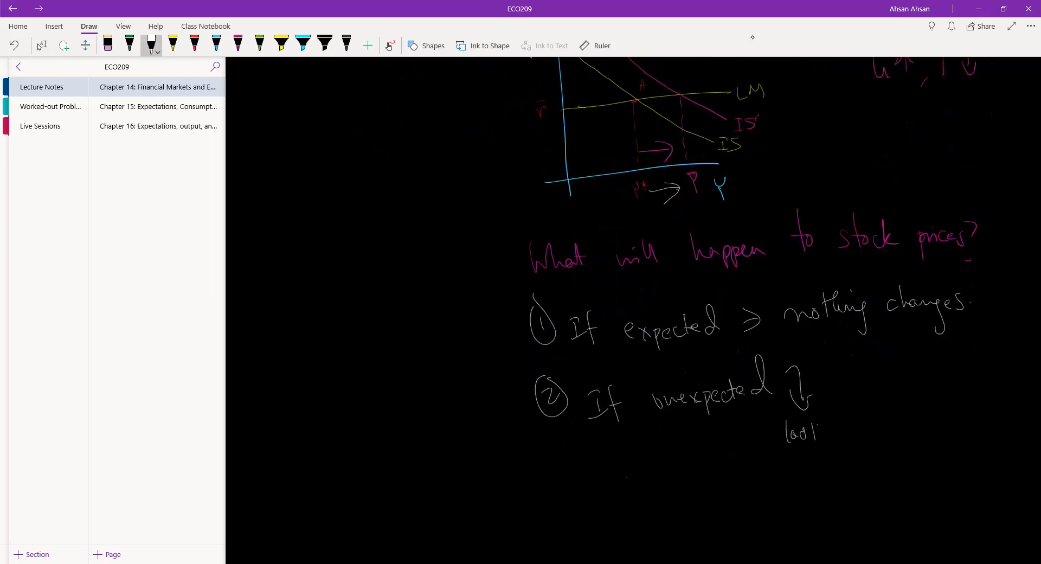
# Finish case 2 with "→ look at the central bank.".
pyautogui.moveTo(788, 432); pyautogui.dragTo(897, 425)
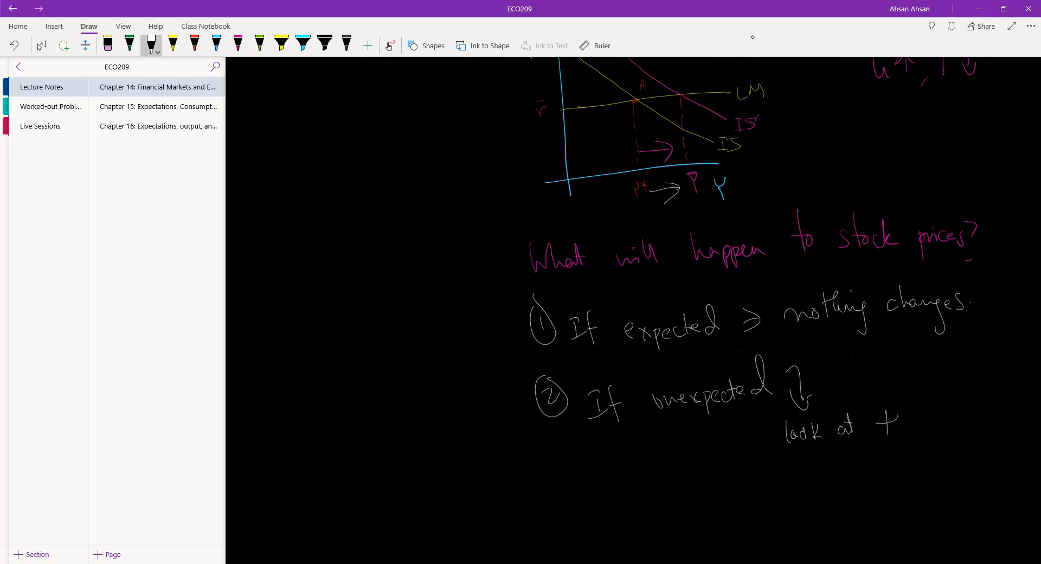
pyautogui.moveTo(884, 425); pyautogui.dragTo(964, 426)
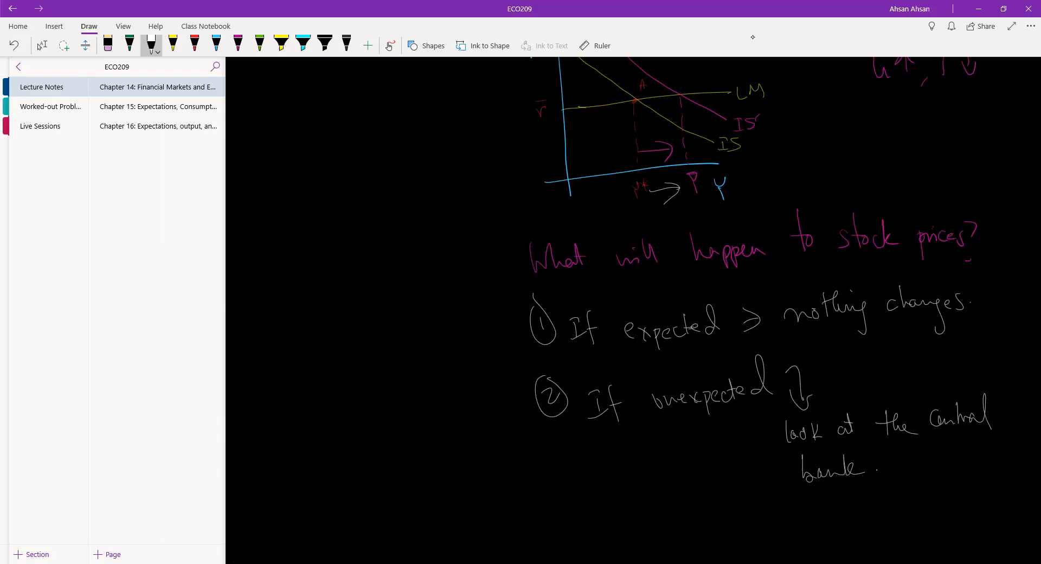
pyautogui.moveTo(637, 200); pyautogui.dragTo(681, 210)
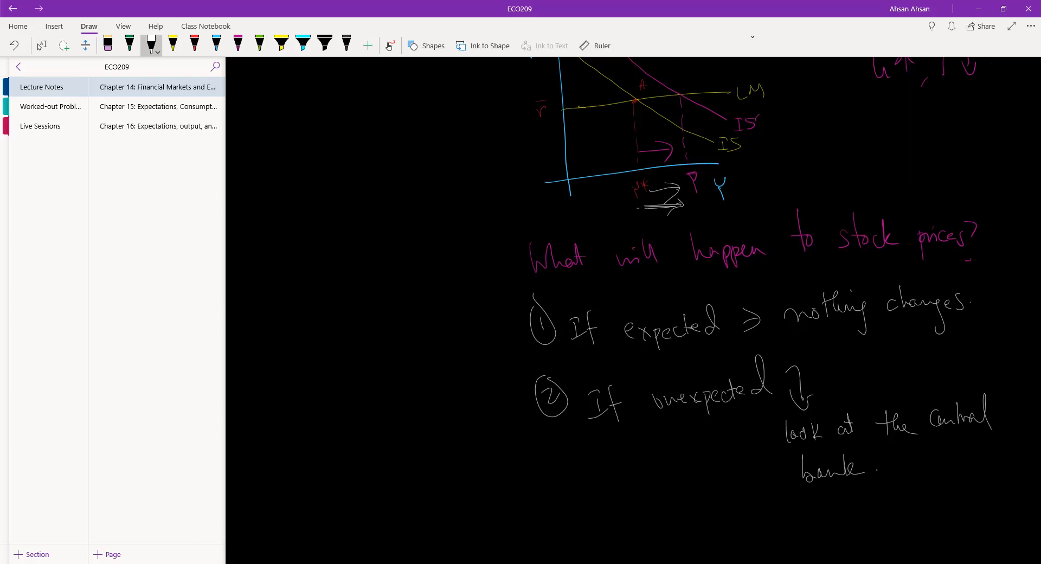
pyautogui.scroll(-3)
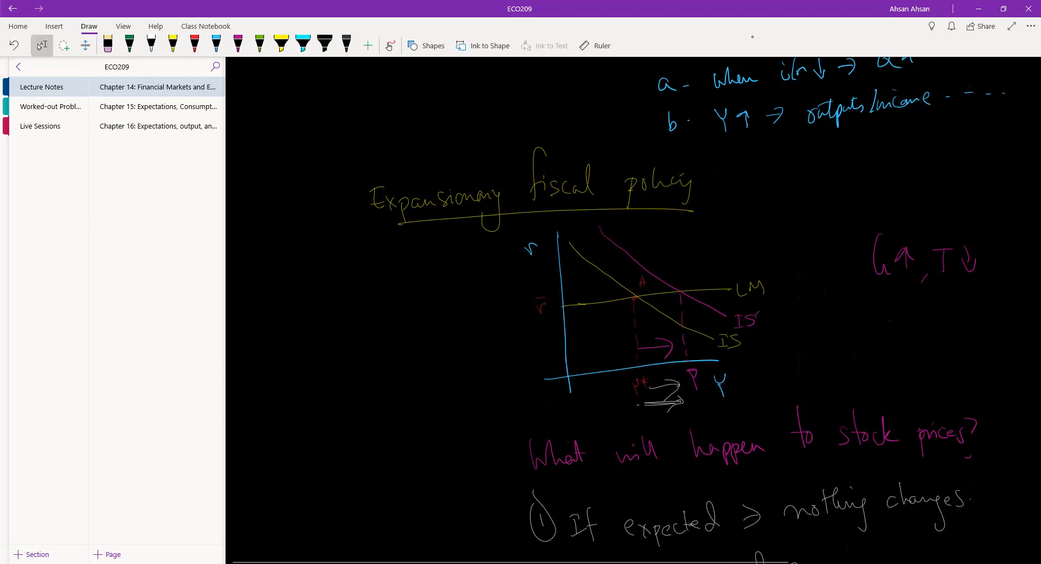
# Draw a higher LM' curve in olive with an upward arrow, label it, and circle Y*.
pyautogui.click(259, 44)
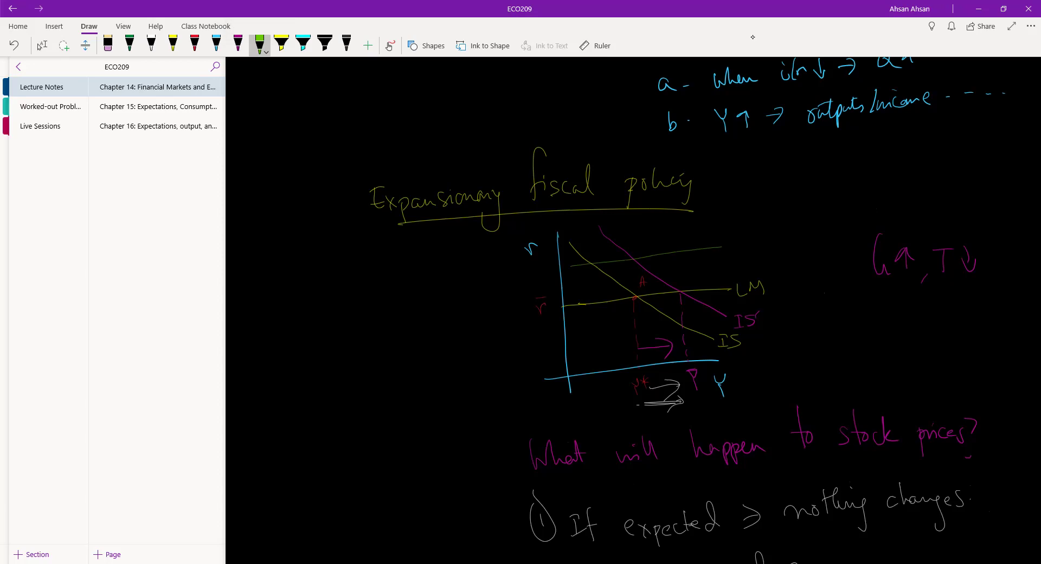
pyautogui.moveTo(730, 243); pyautogui.dragTo(751, 248)
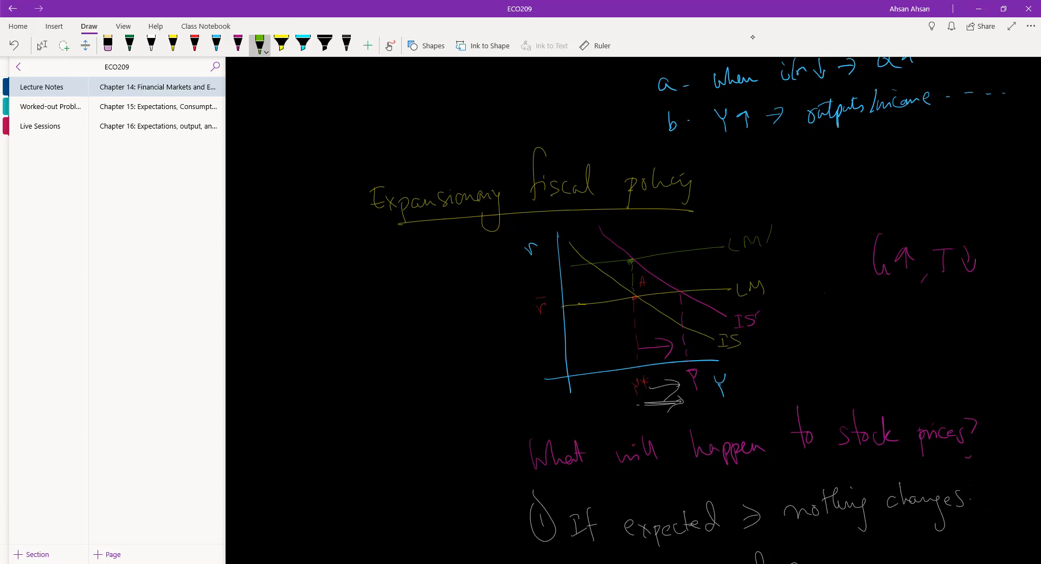
pyautogui.moveTo(657, 372); pyautogui.dragTo(638, 412)
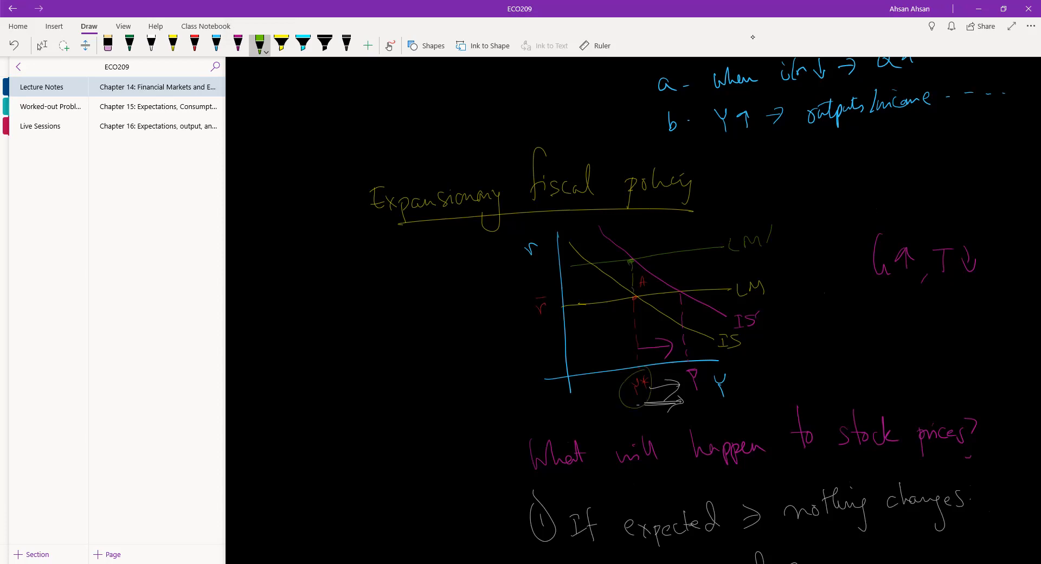
pyautogui.moveTo(585, 299); pyautogui.dragTo(588, 272)
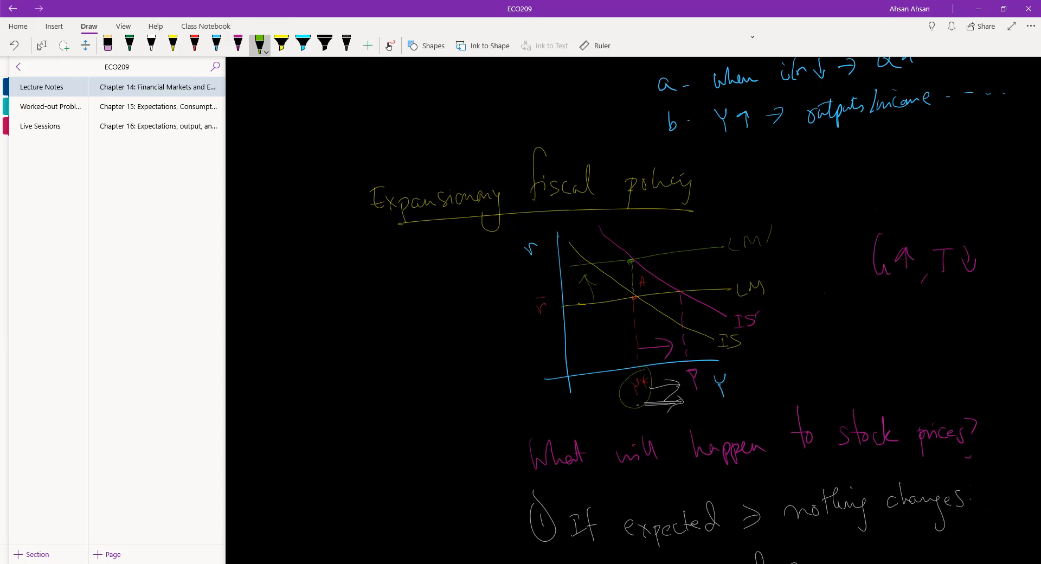
pyautogui.scroll(-3)
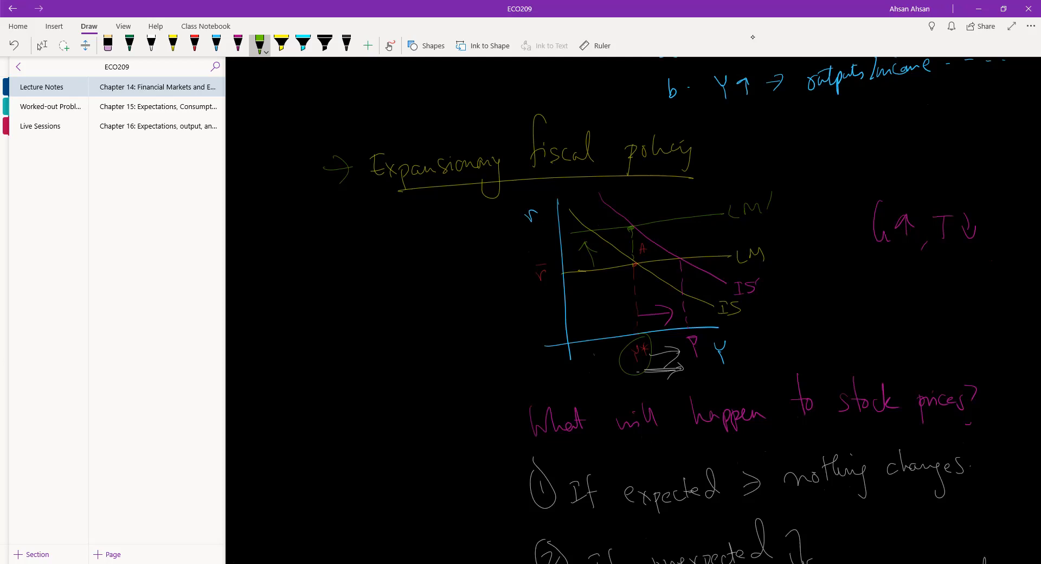
pyautogui.scroll(-3)
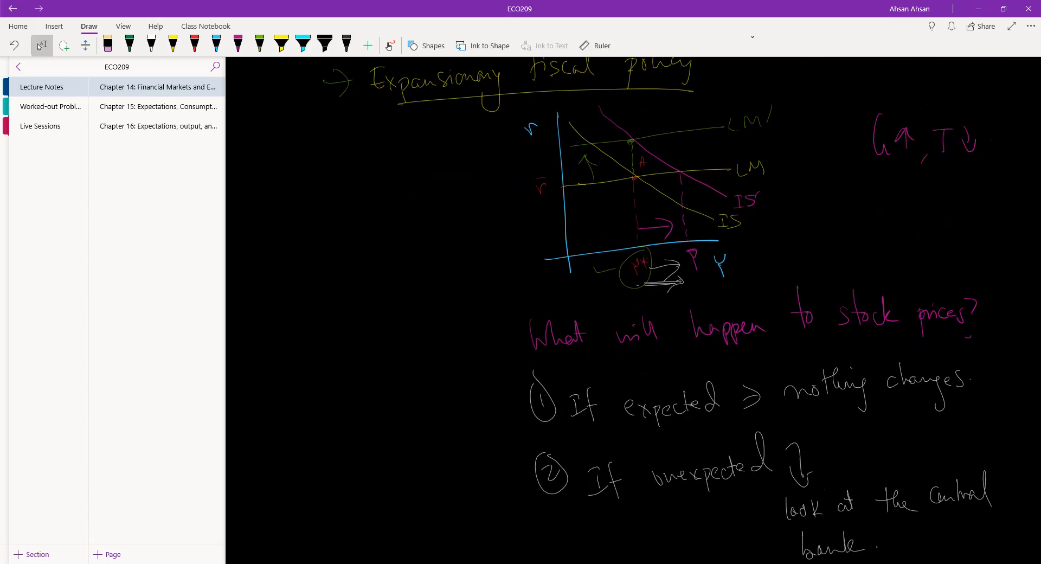
pyautogui.click(259, 42)
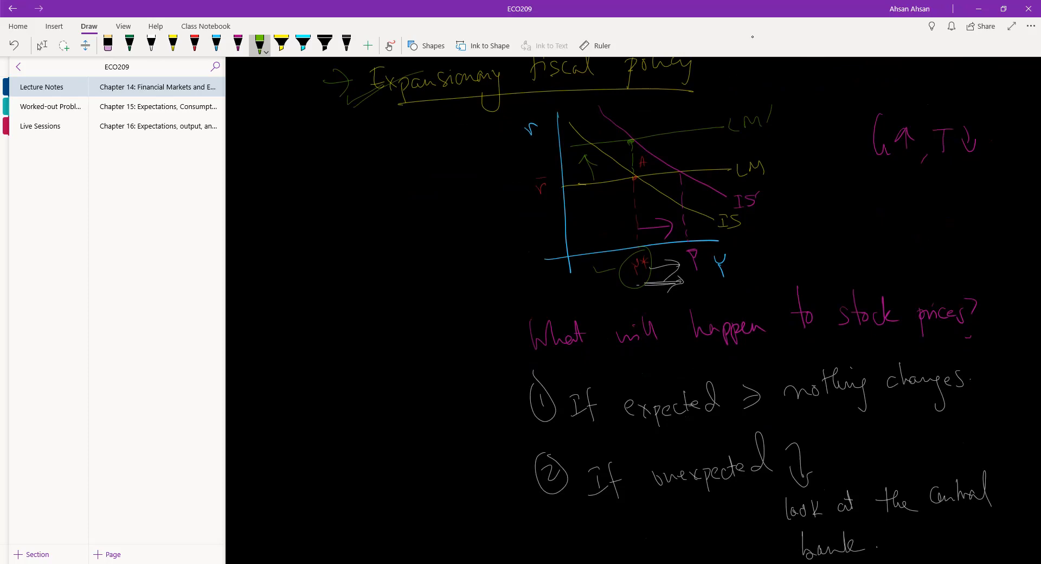
pyautogui.scroll(-3)
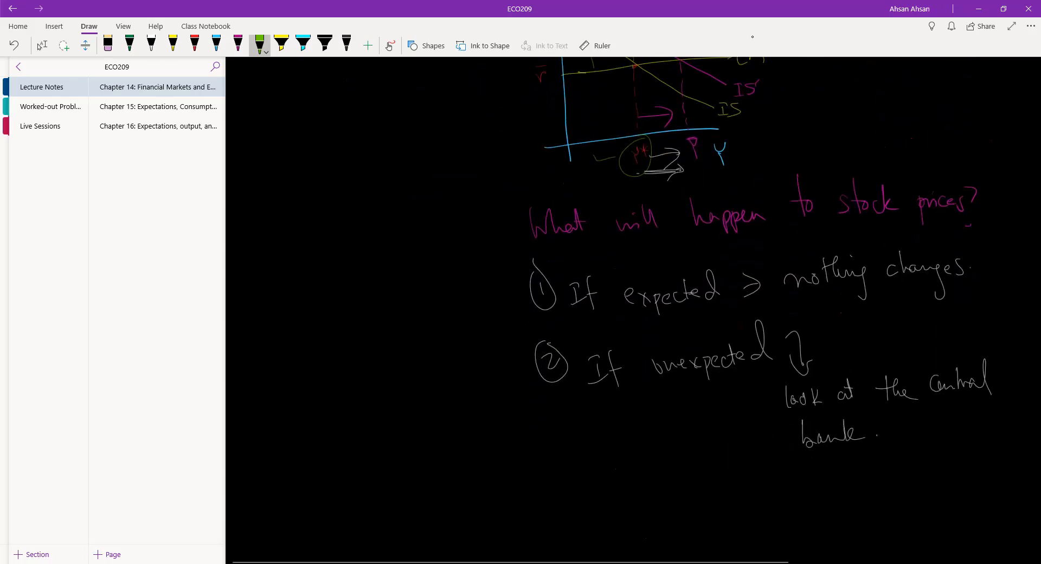